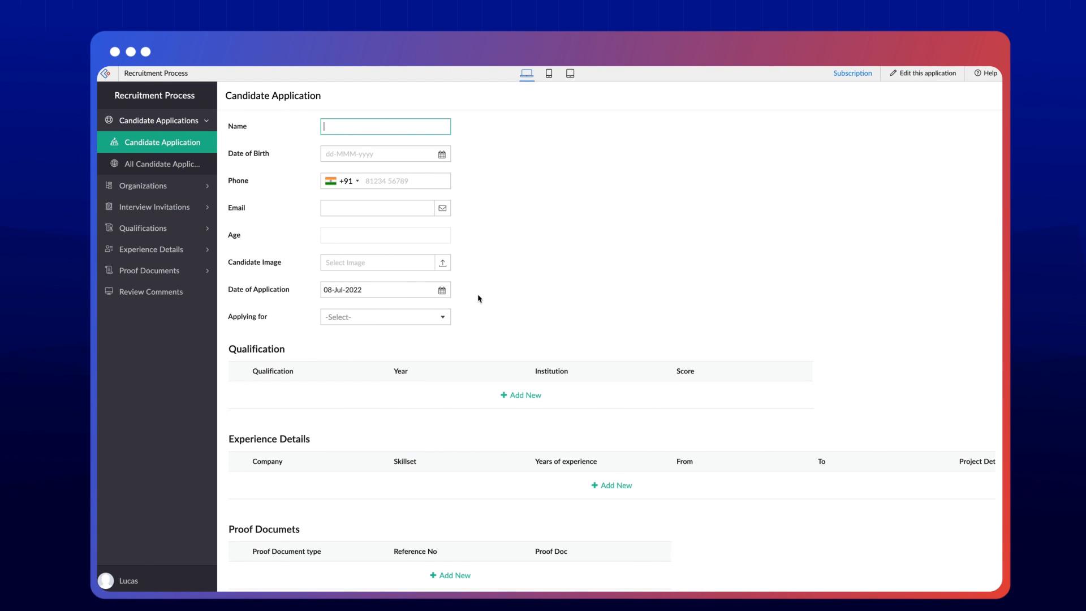
{"action": "mouse_move", "coordinate": [177, 106]}
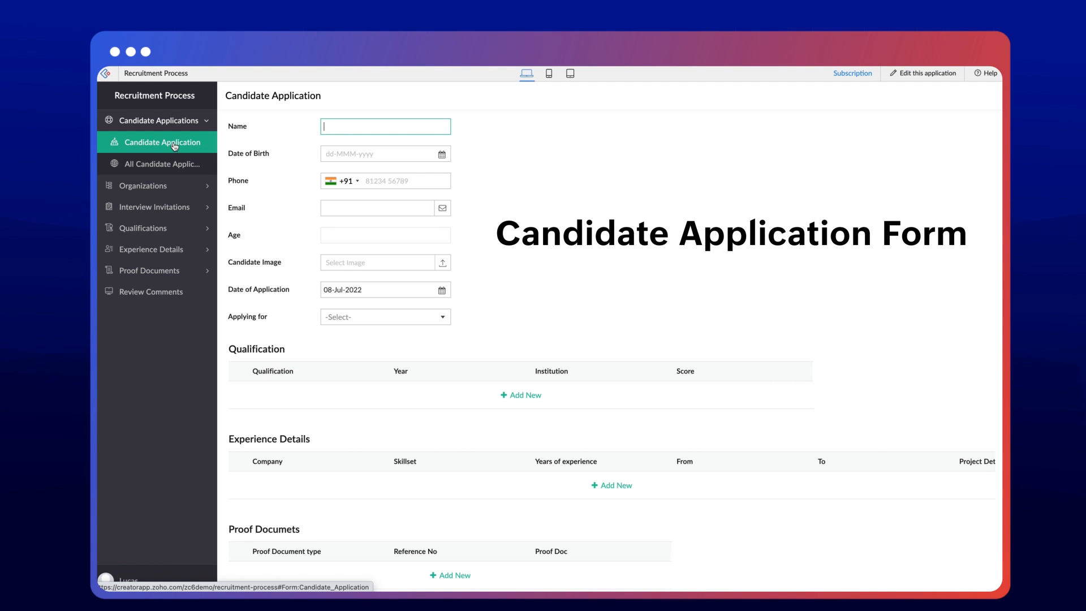
Scroll through the Candidate Application form's fields from top to bottom and back.
{"action": "scroll", "scroll_direction": "down", "scroll_amount": 3}
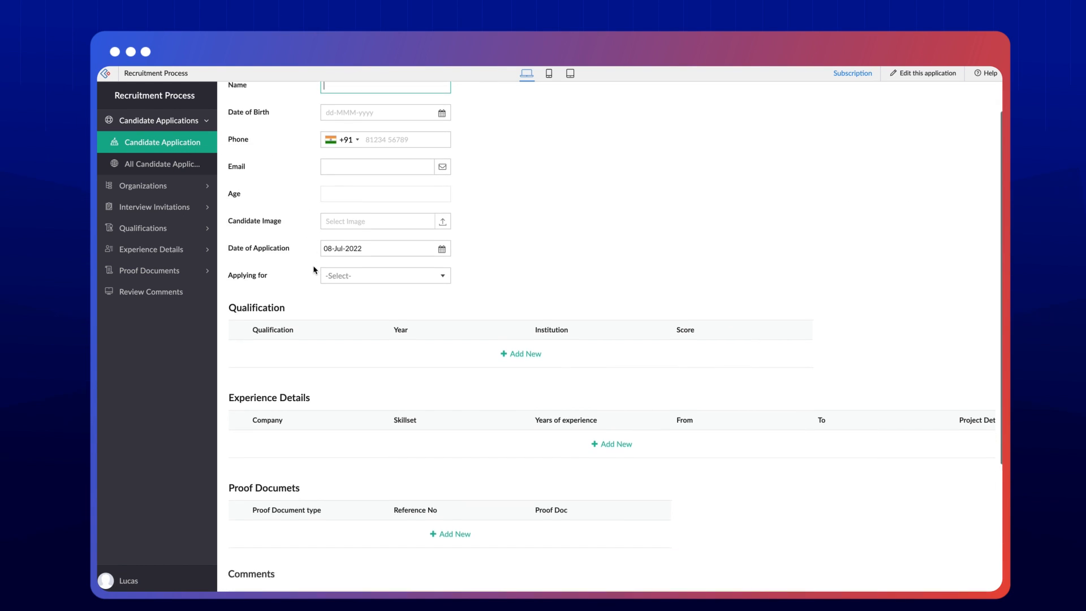
{"action": "scroll", "scroll_direction": "down", "scroll_amount": 3}
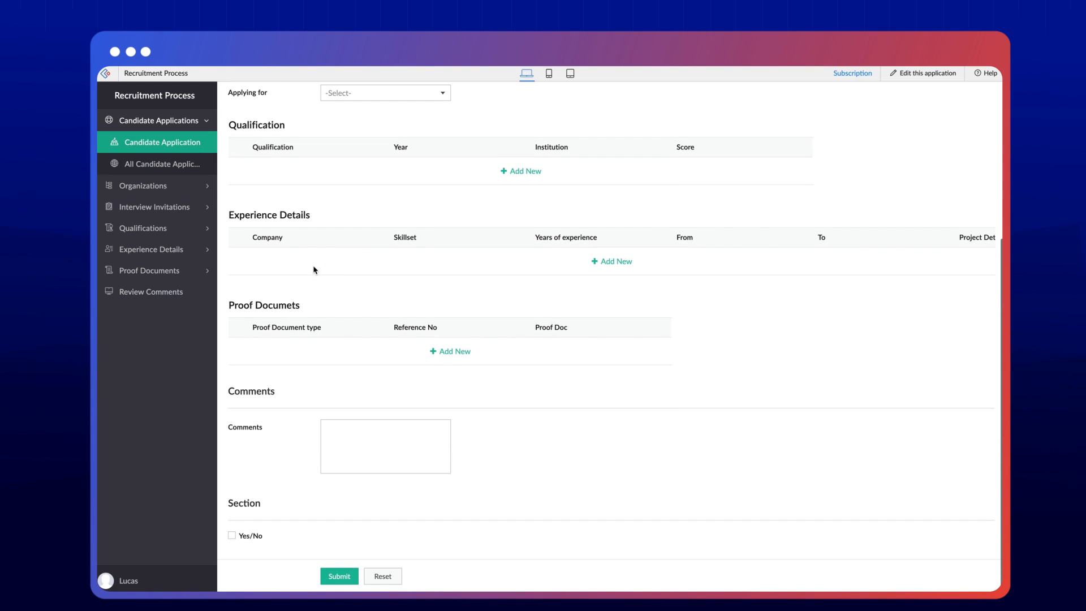
{"action": "scroll", "scroll_direction": "up", "scroll_amount": 3}
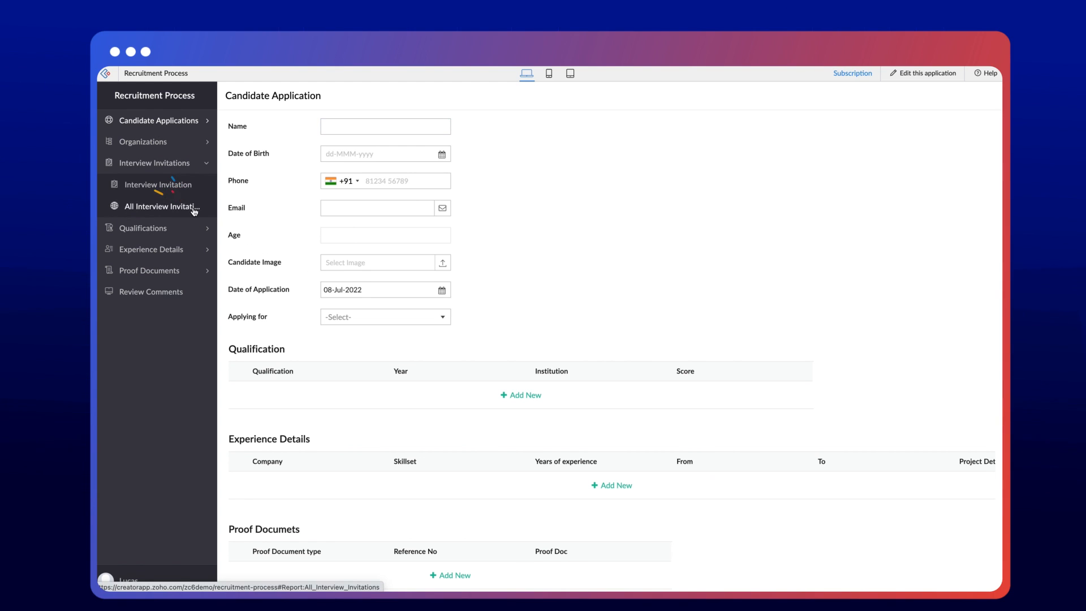
Open the Interview Invitation form and expand Candidate Applications in the sidebar.
{"action": "left_click", "coordinate": [159, 185]}
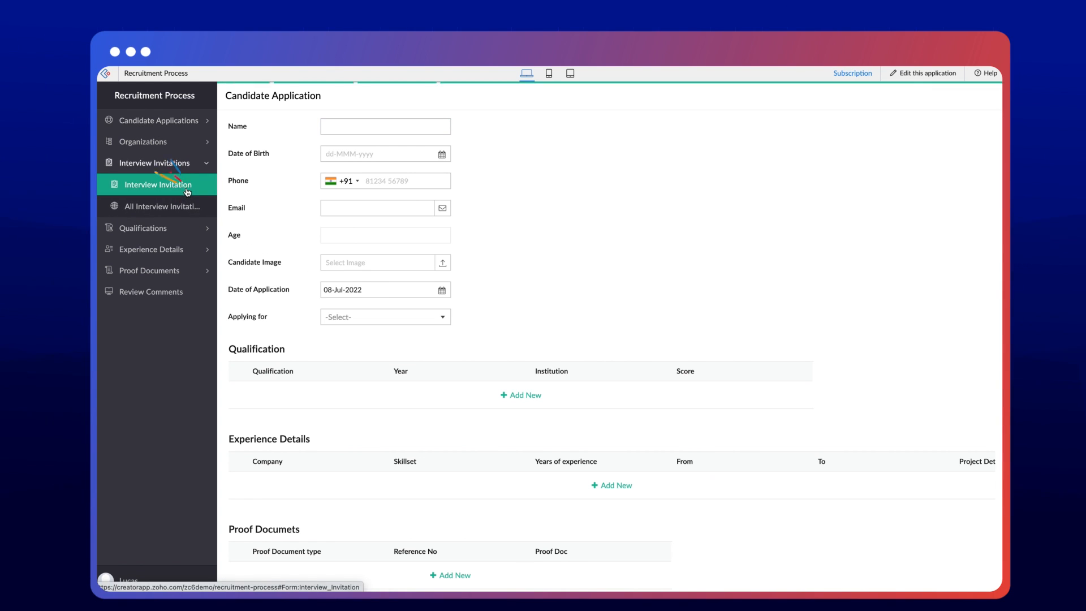
{"action": "left_click", "coordinate": [158, 185]}
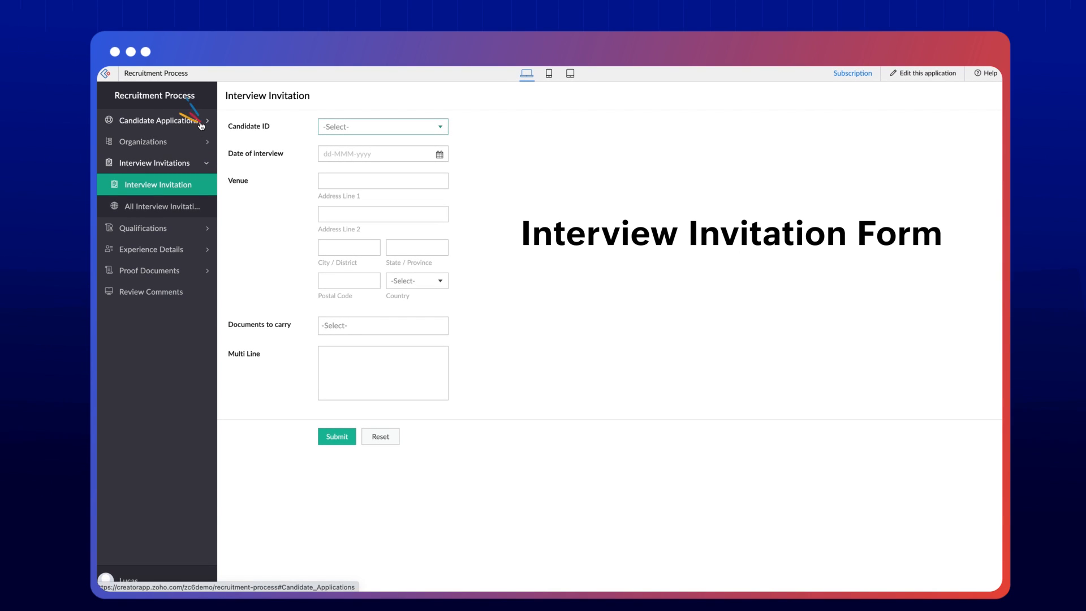
{"action": "left_click", "coordinate": [155, 120]}
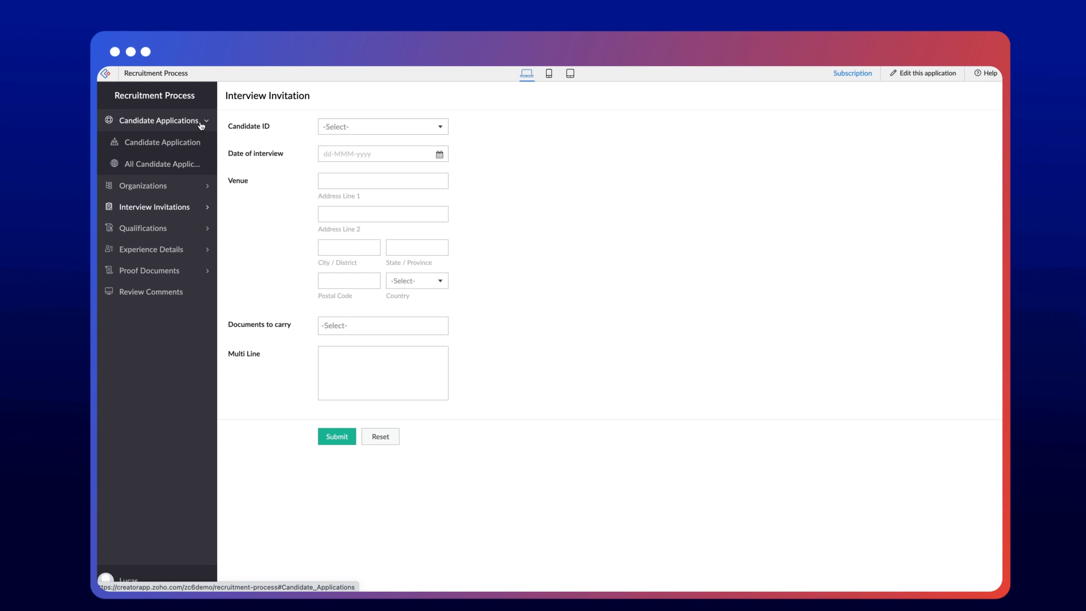
Return to the Candidate Application form and scroll down to its Comments section.
{"action": "left_click", "coordinate": [163, 142]}
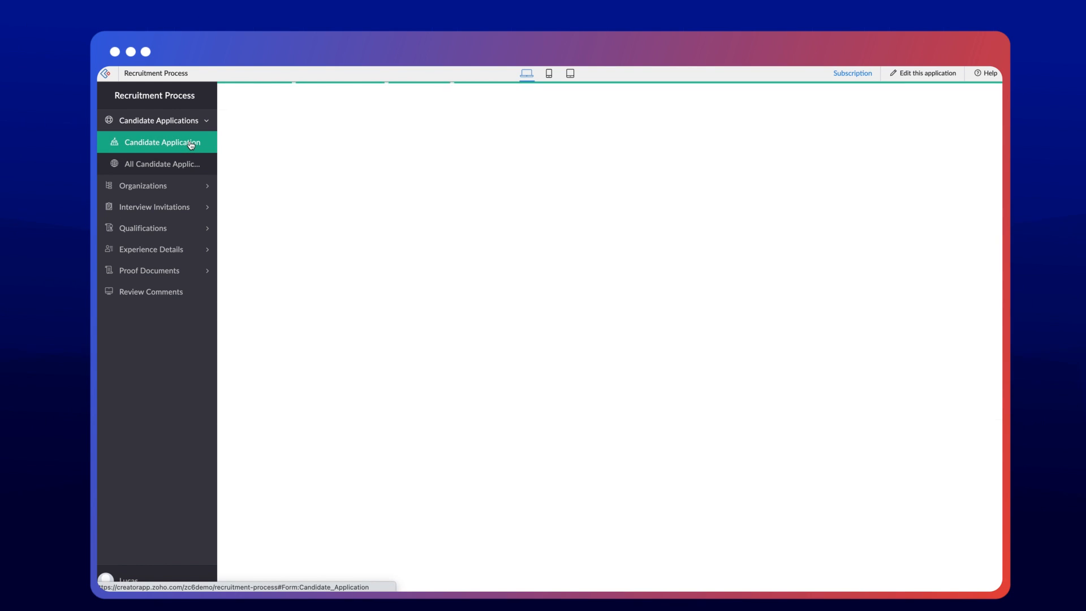
{"action": "left_click", "coordinate": [163, 142]}
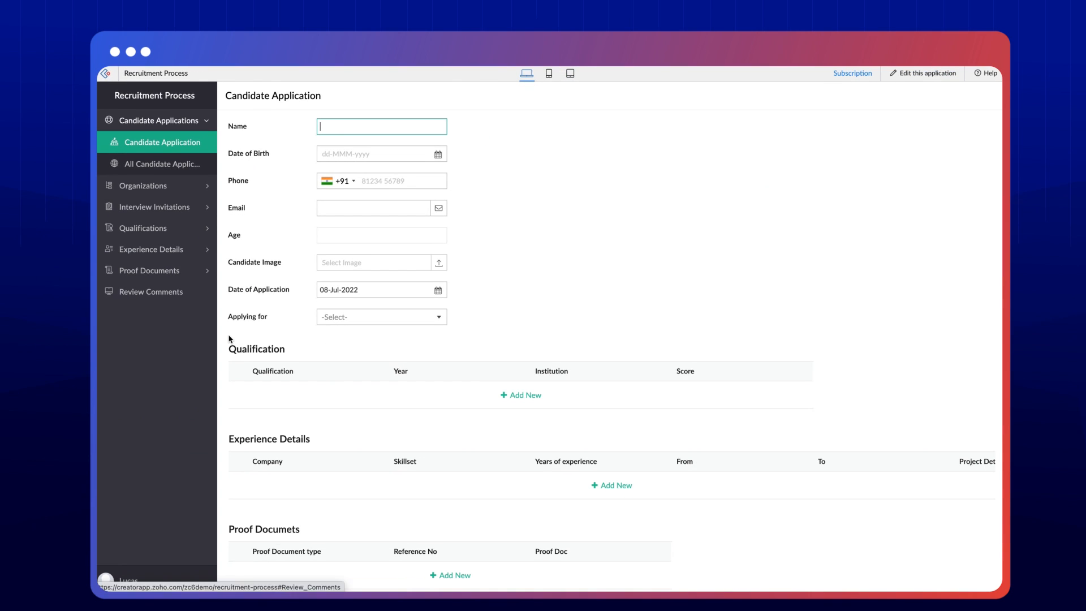
{"action": "mouse_move", "coordinate": [257, 495]}
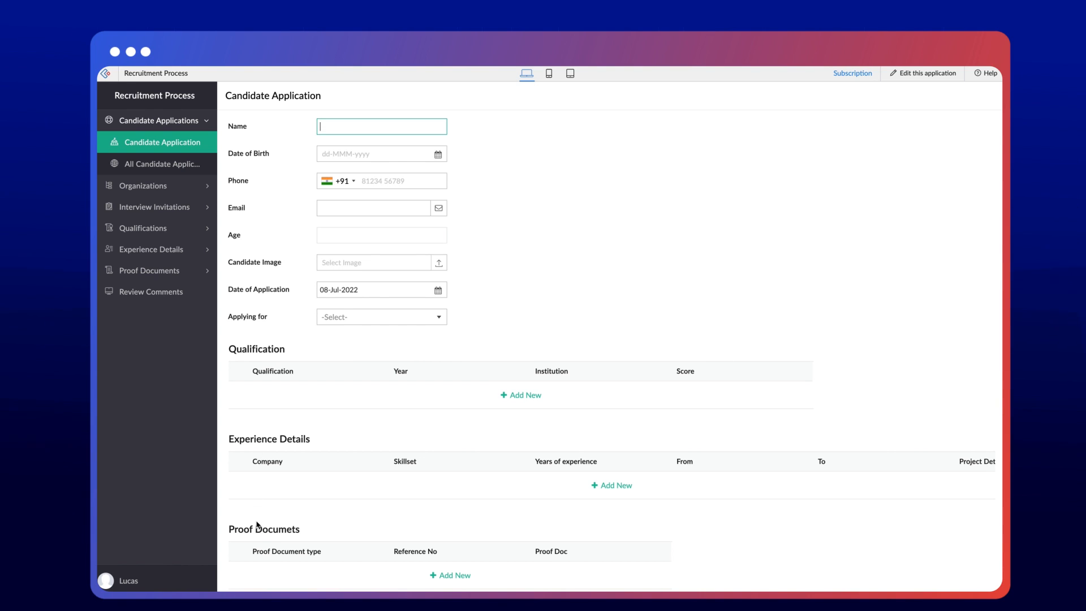
{"action": "scroll", "scroll_direction": "down", "scroll_amount": 3}
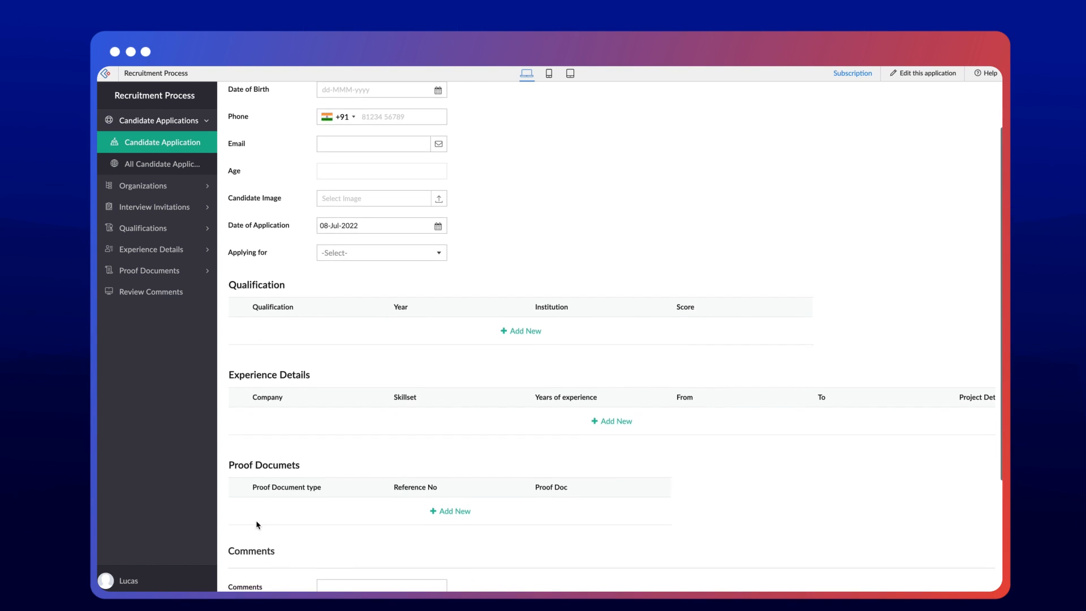
{"action": "scroll", "scroll_direction": "down", "scroll_amount": 3}
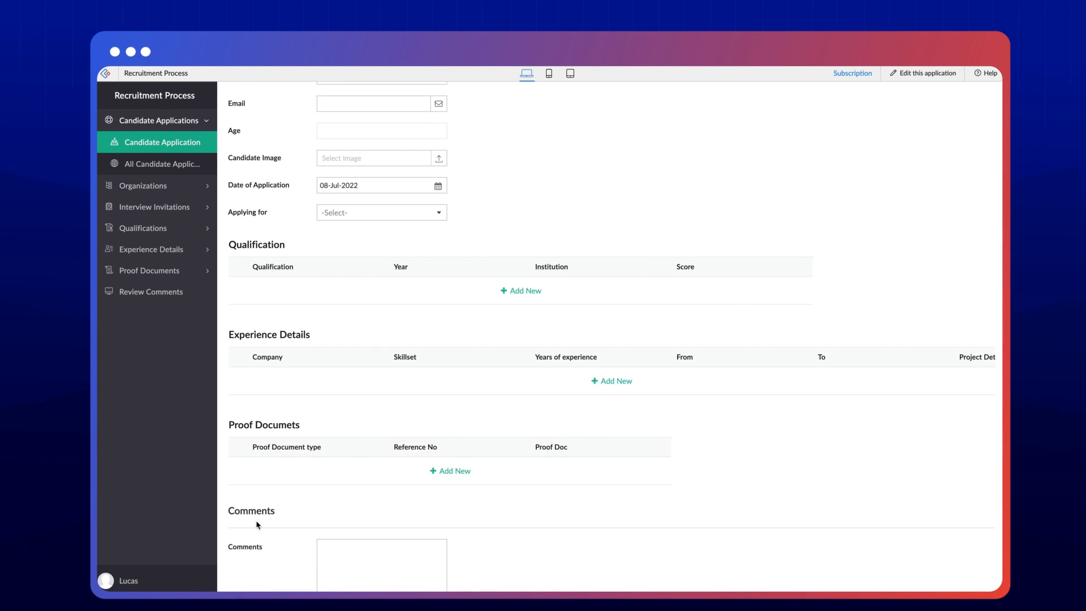
{"action": "mouse_move", "coordinate": [928, 74]}
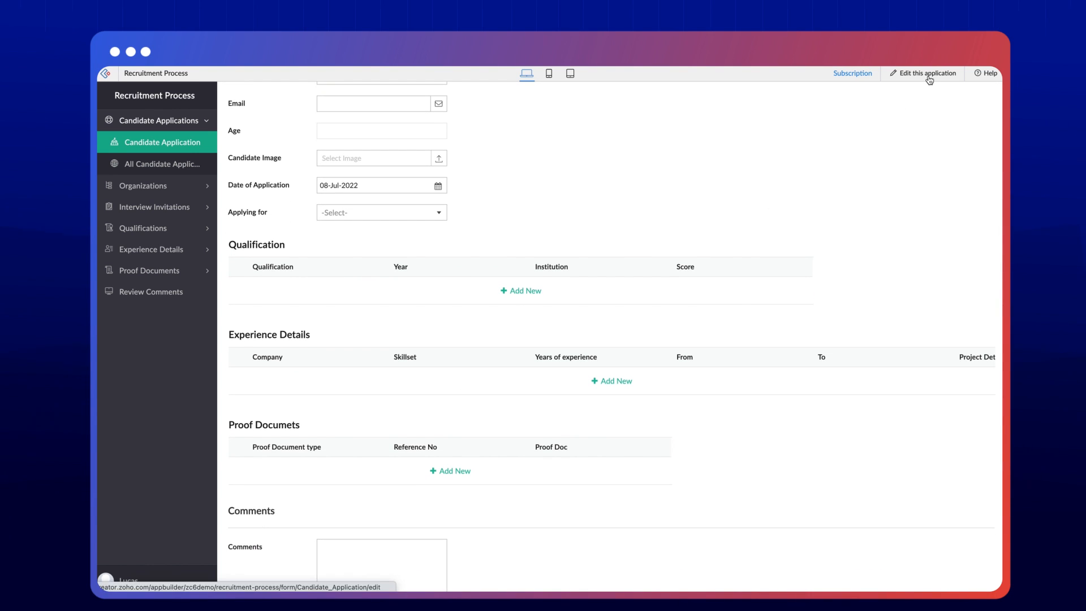
Open the app builder's Workflow area on the empty Blueprints section.
{"action": "left_click", "coordinate": [927, 74]}
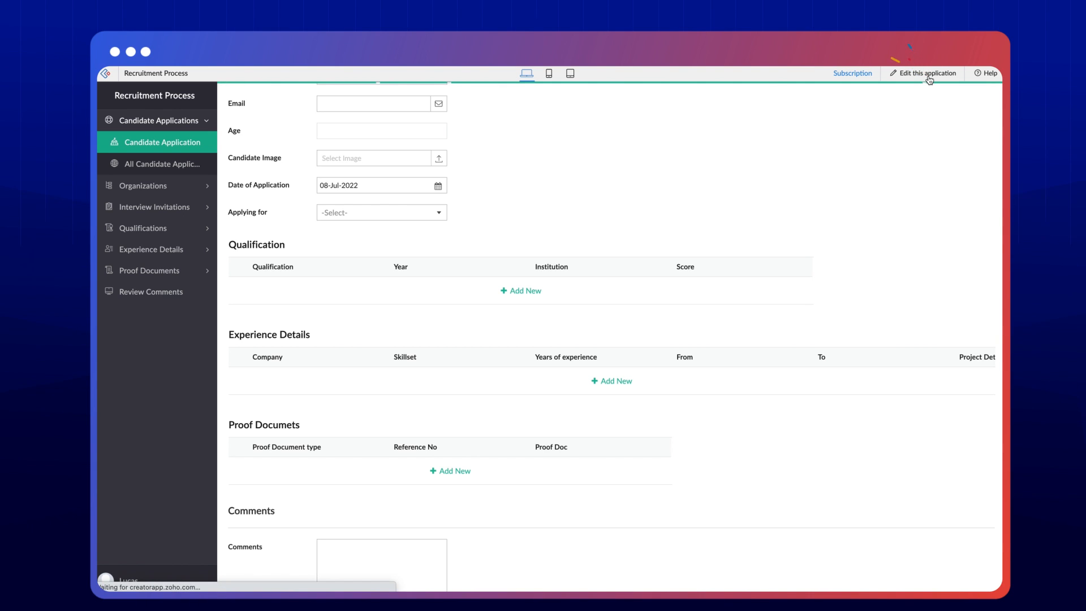
{"action": "left_click", "coordinate": [927, 74]}
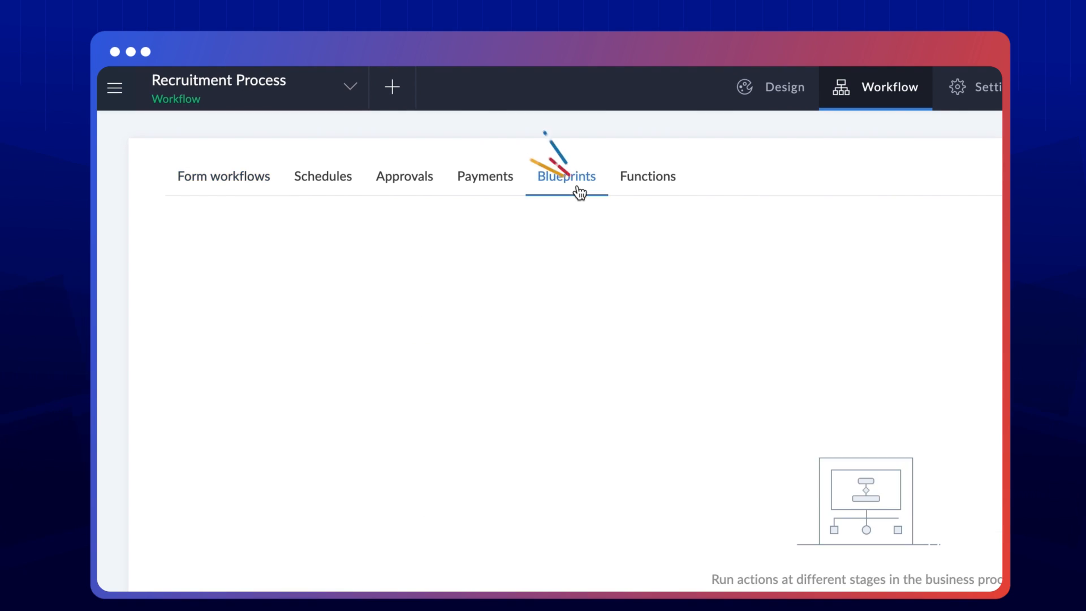
{"action": "left_click", "coordinate": [565, 176]}
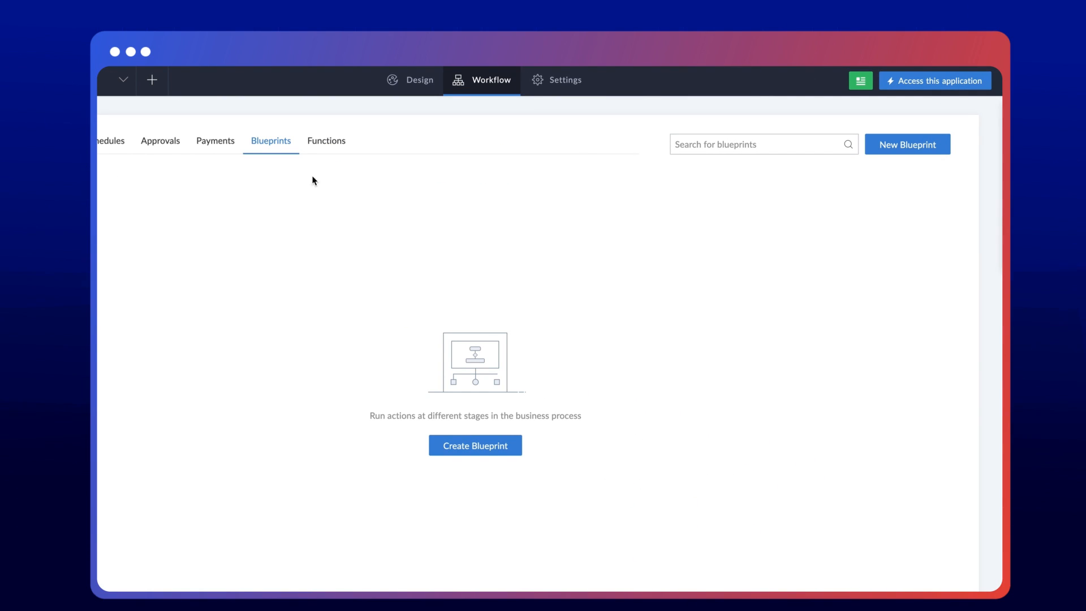
Start a new blueprint on the Candidate Application form named Recruitment Status.
{"action": "left_click", "coordinate": [475, 445]}
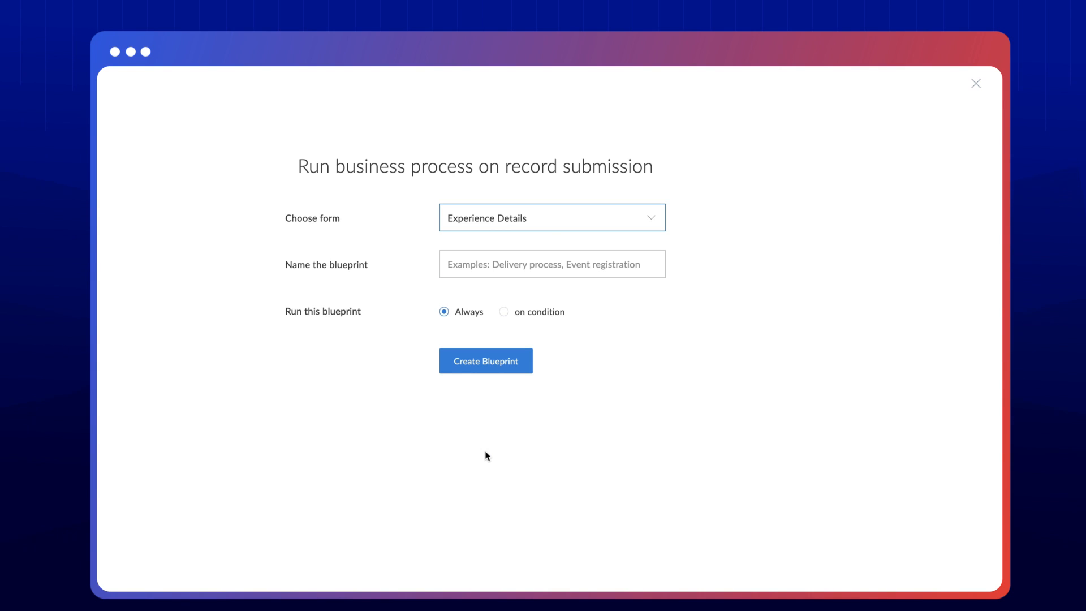
{"action": "mouse_move", "coordinate": [553, 235]}
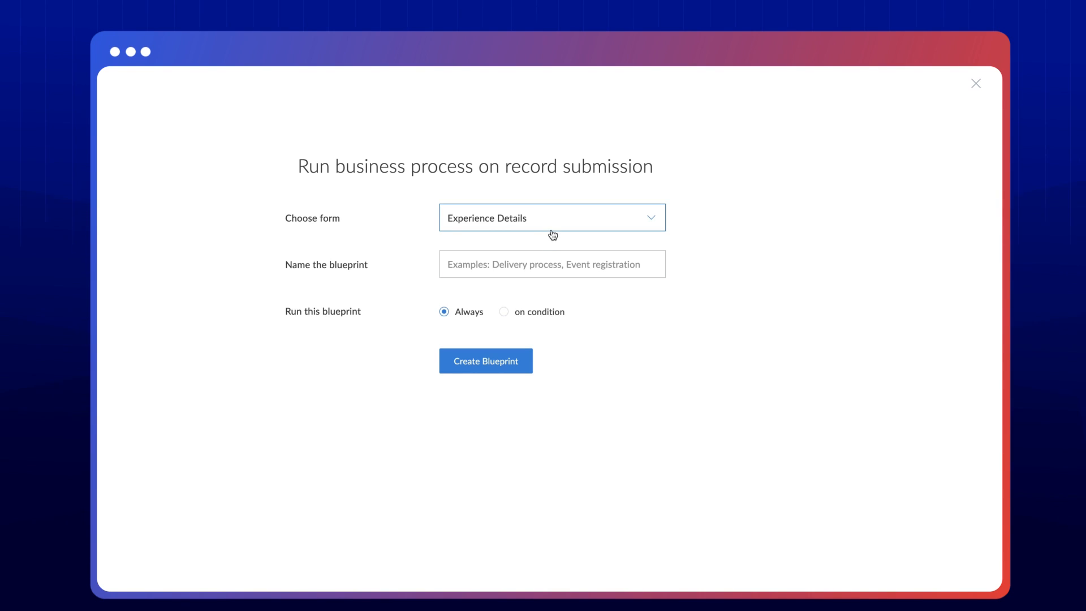
{"action": "left_click", "coordinate": [552, 217]}
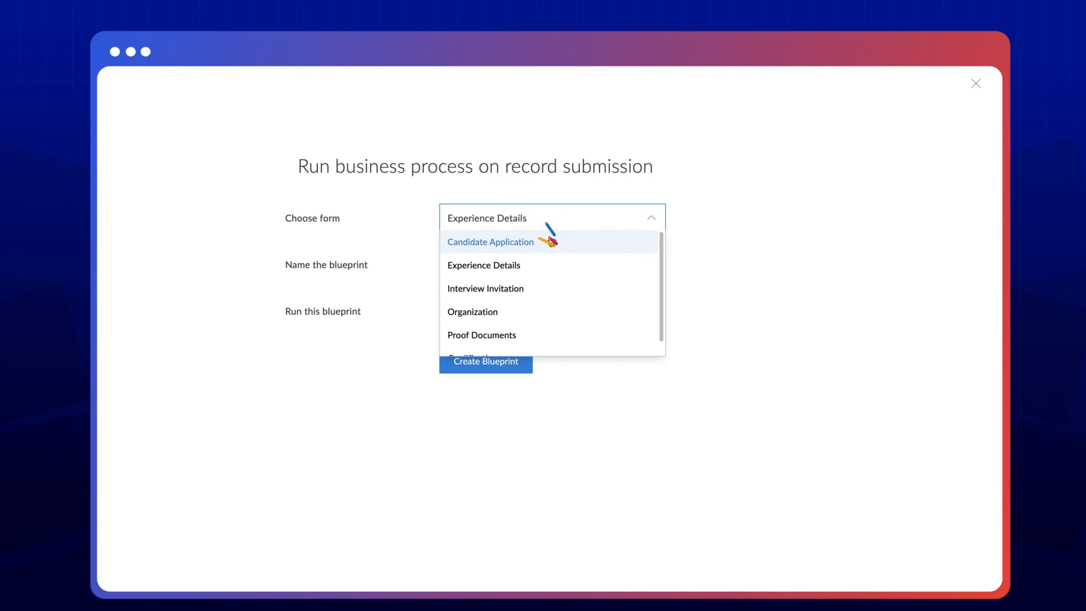
{"action": "left_click", "coordinate": [490, 242]}
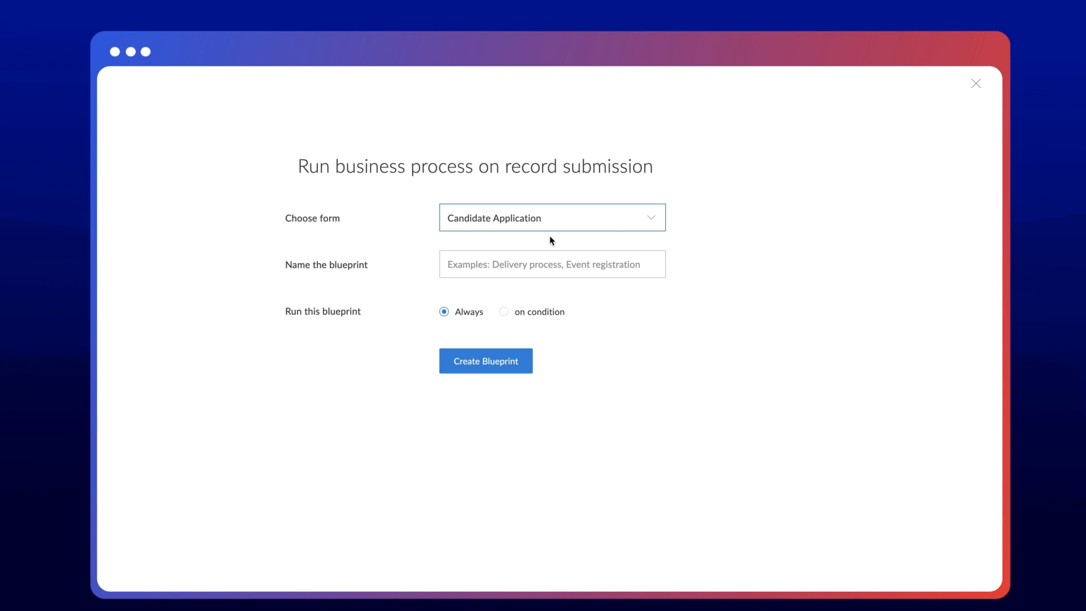
{"action": "type", "text": "Recruitment Status"}
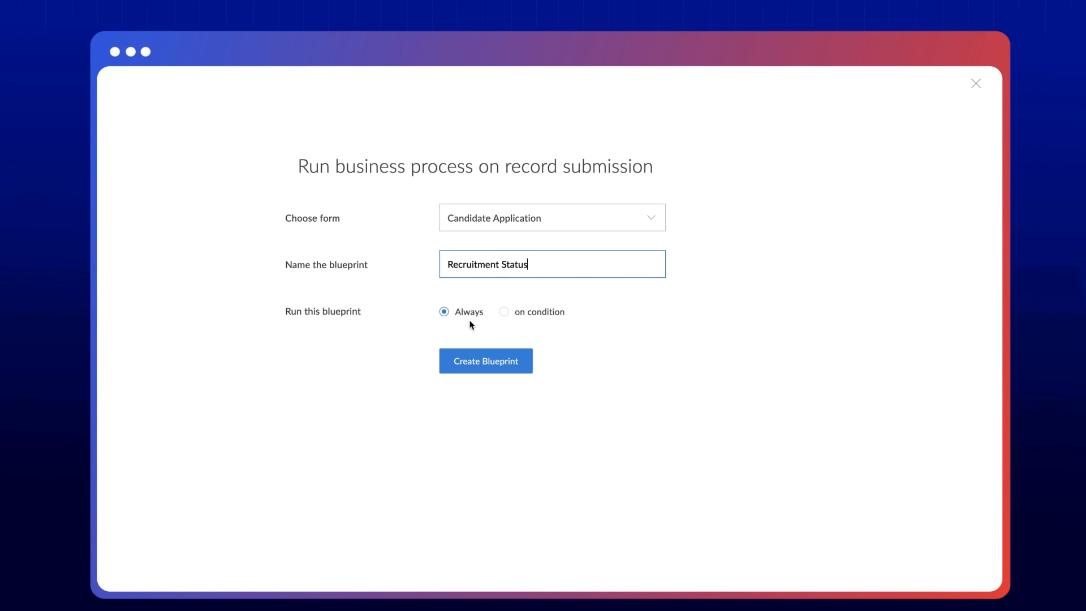
Try a run condition: Applying for equals Technical support engineer.
{"action": "left_click", "coordinate": [505, 313]}
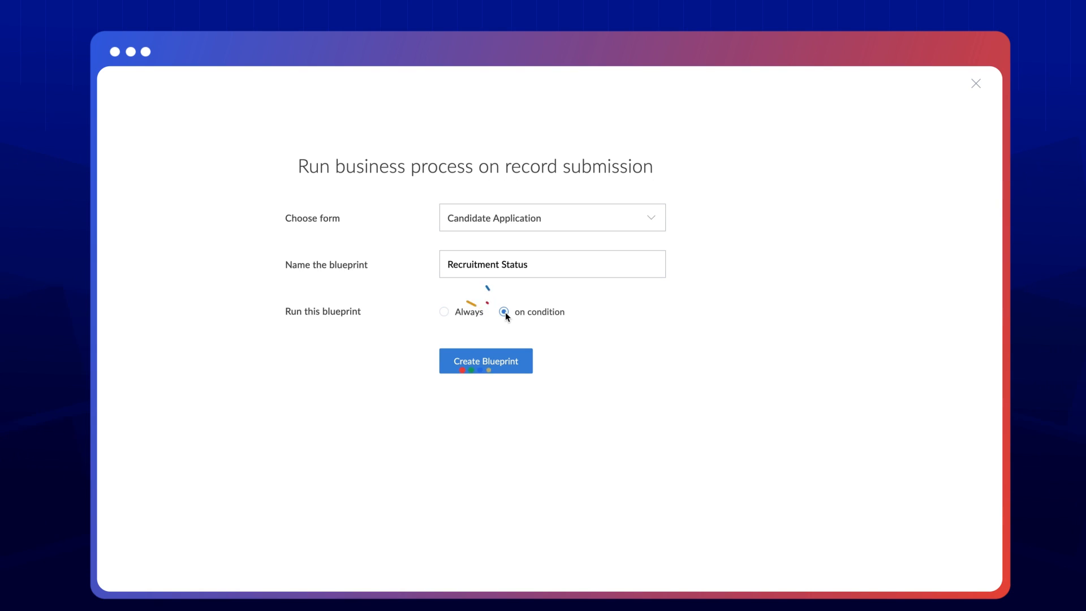
{"action": "left_click", "coordinate": [503, 312]}
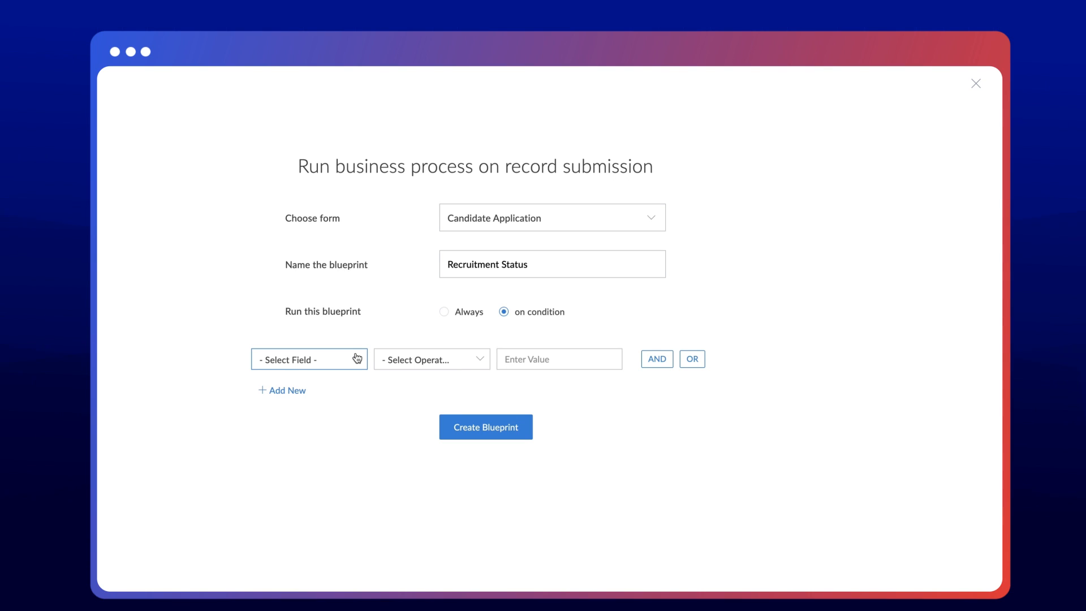
{"action": "left_click", "coordinate": [307, 359]}
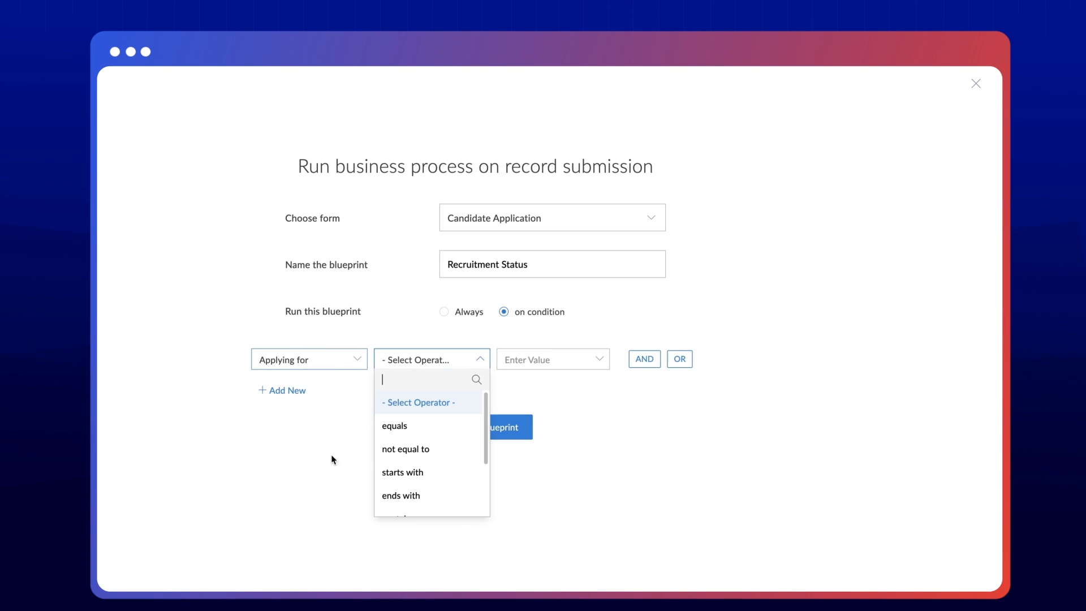
{"action": "left_click", "coordinate": [394, 425]}
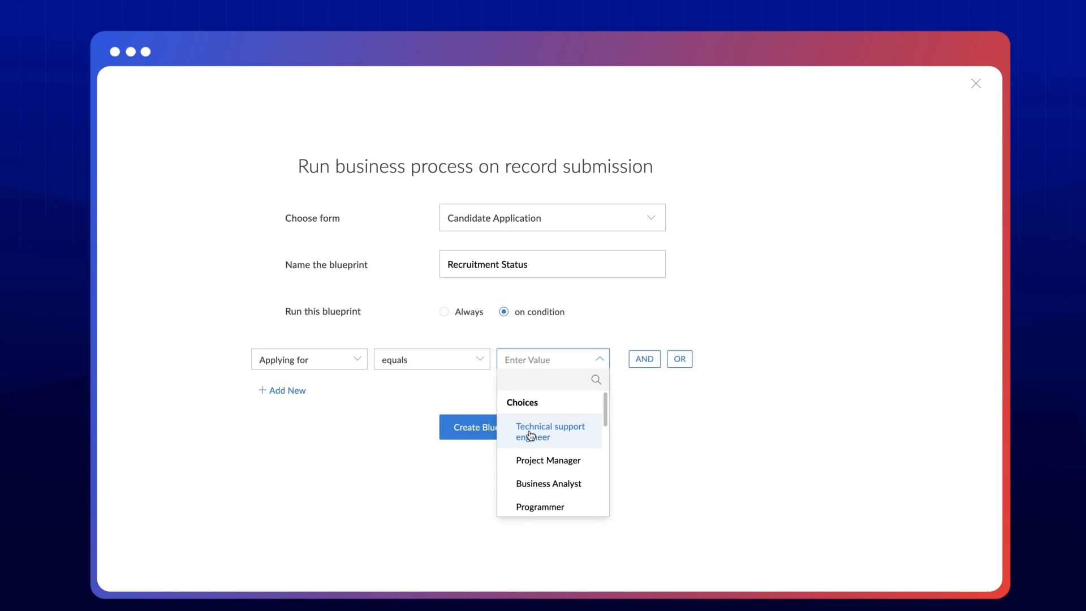
{"action": "left_click", "coordinate": [550, 431]}
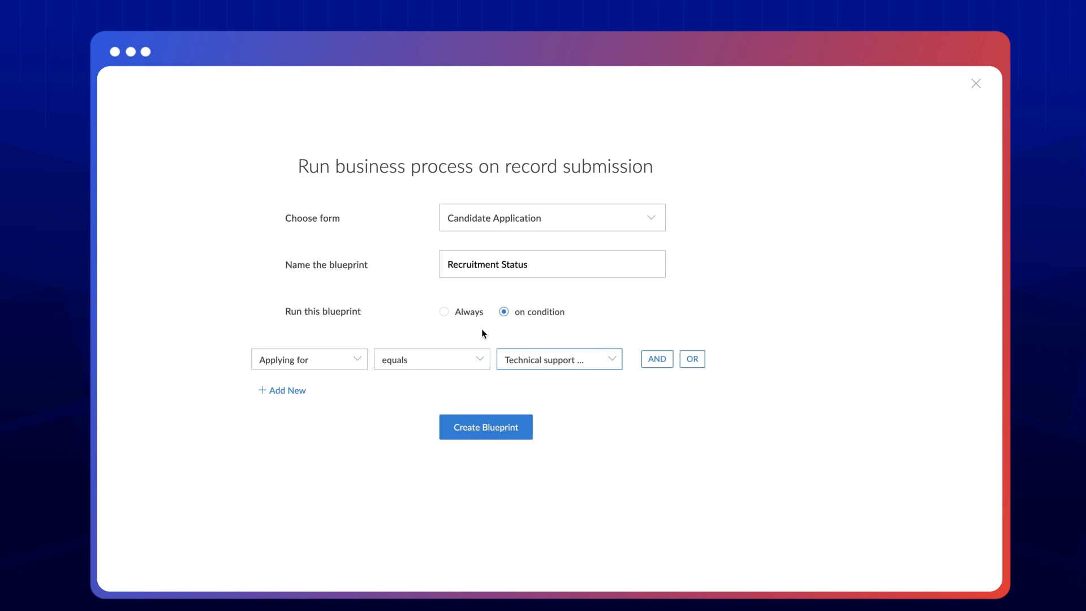
Switch back to Always and create the Recruitment Status blueprint.
{"action": "left_click", "coordinate": [443, 313]}
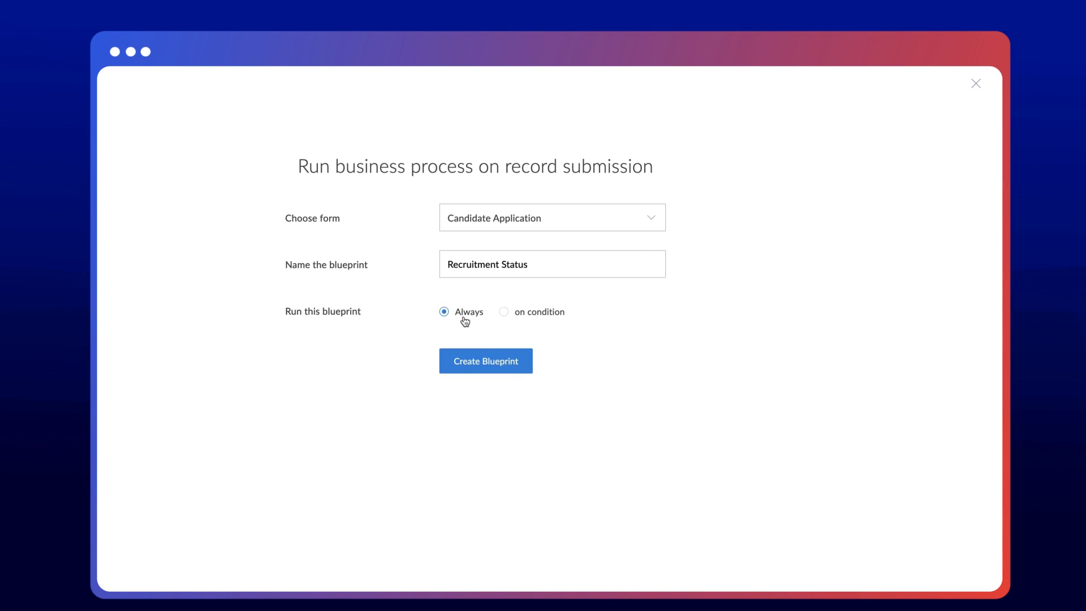
{"action": "left_click", "coordinate": [485, 360]}
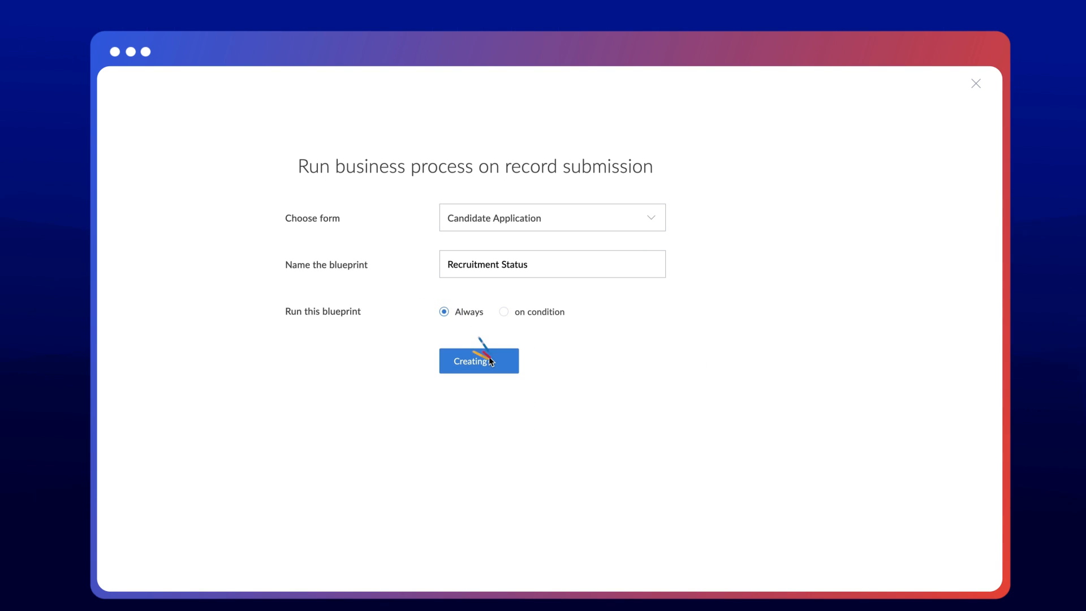
{"action": "left_click", "coordinate": [477, 361]}
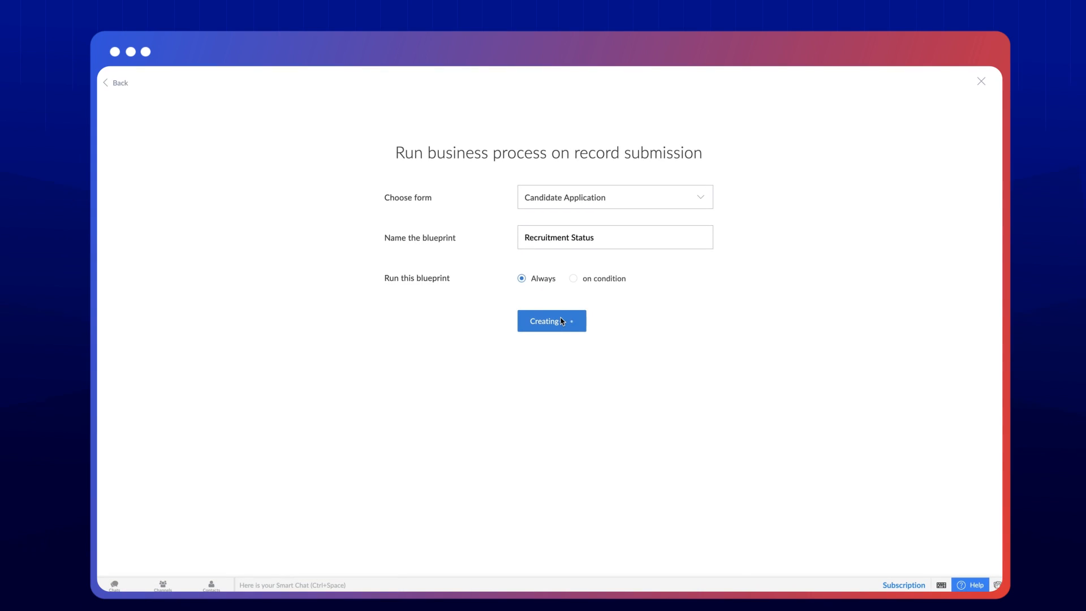
{"action": "left_click", "coordinate": [547, 320]}
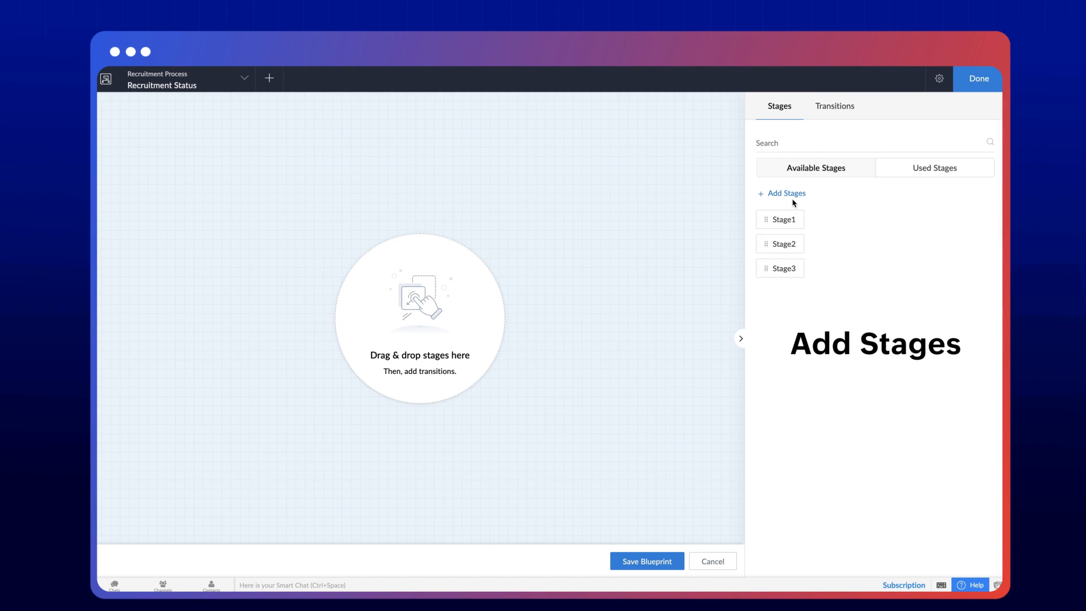
Add an Applied for Interview stage to the blueprint.
{"action": "left_click", "coordinate": [783, 194]}
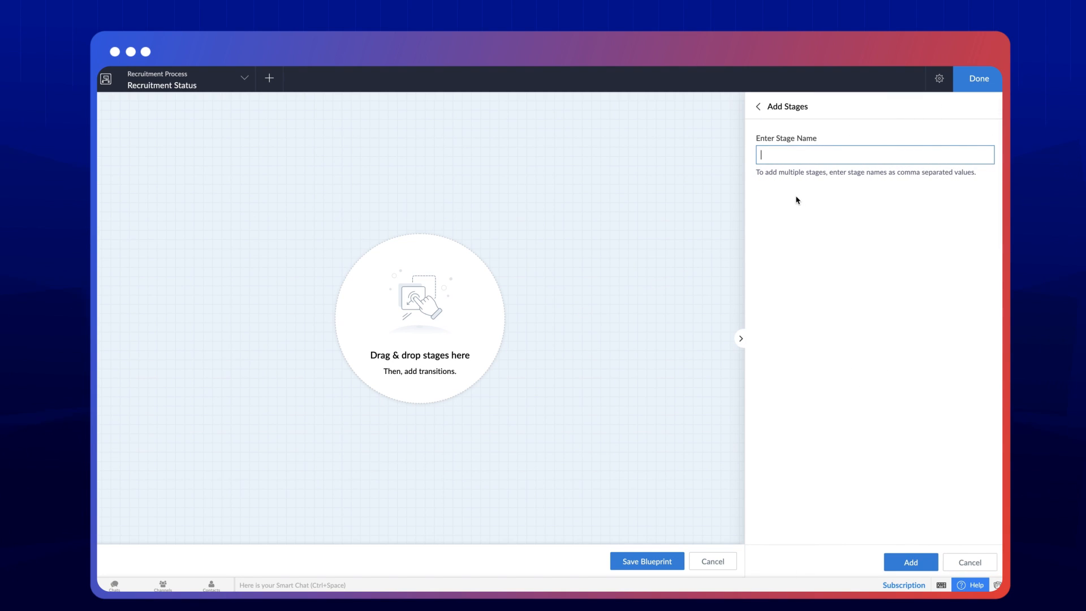
{"action": "type", "text": "A"}
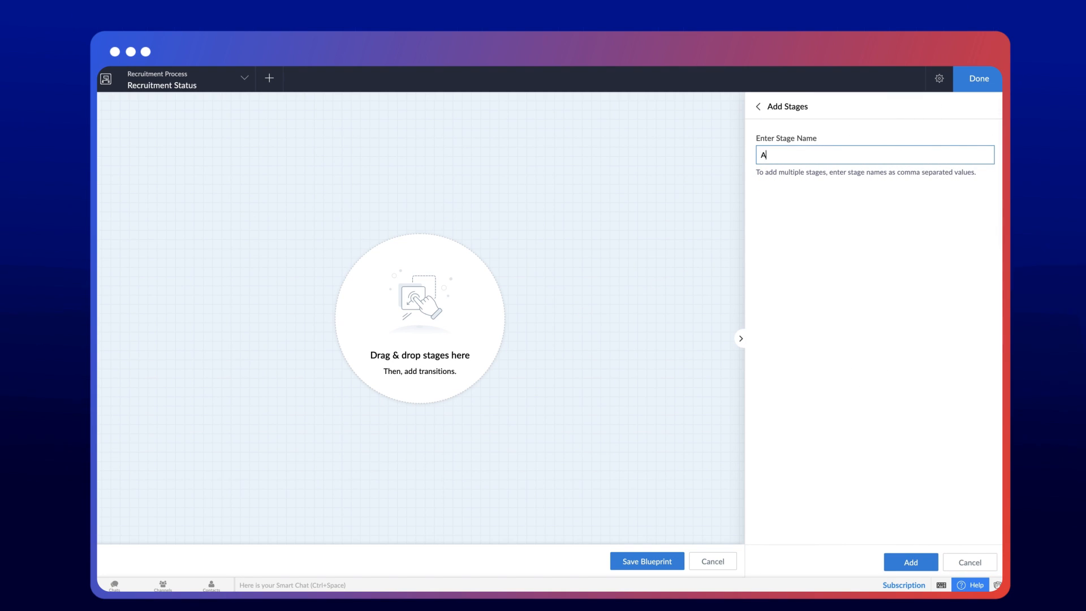
{"action": "type", "text": "pplied for Interview"}
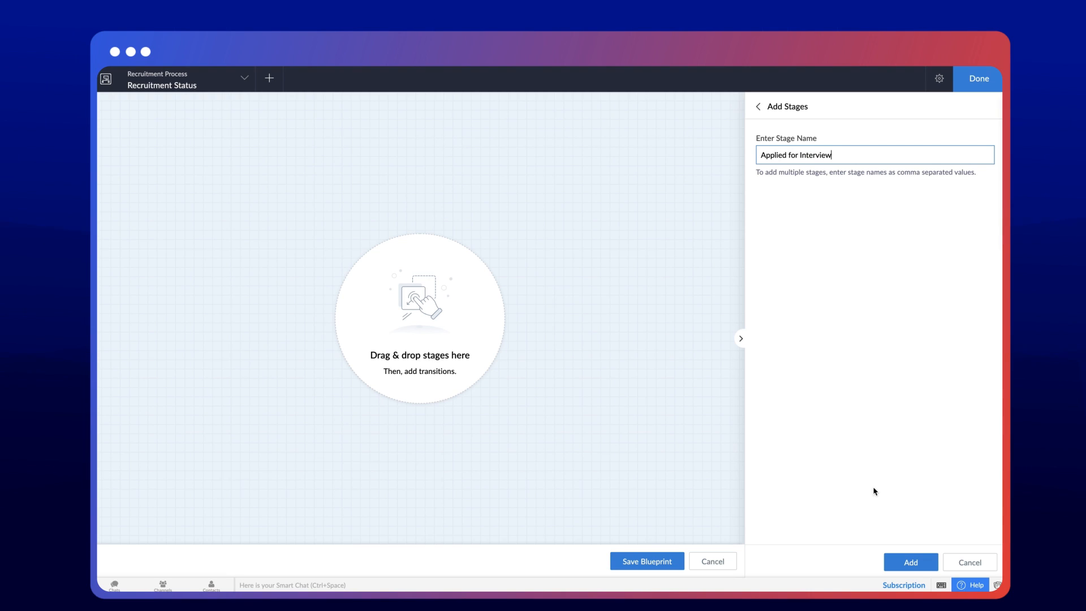
{"action": "left_click", "coordinate": [910, 562]}
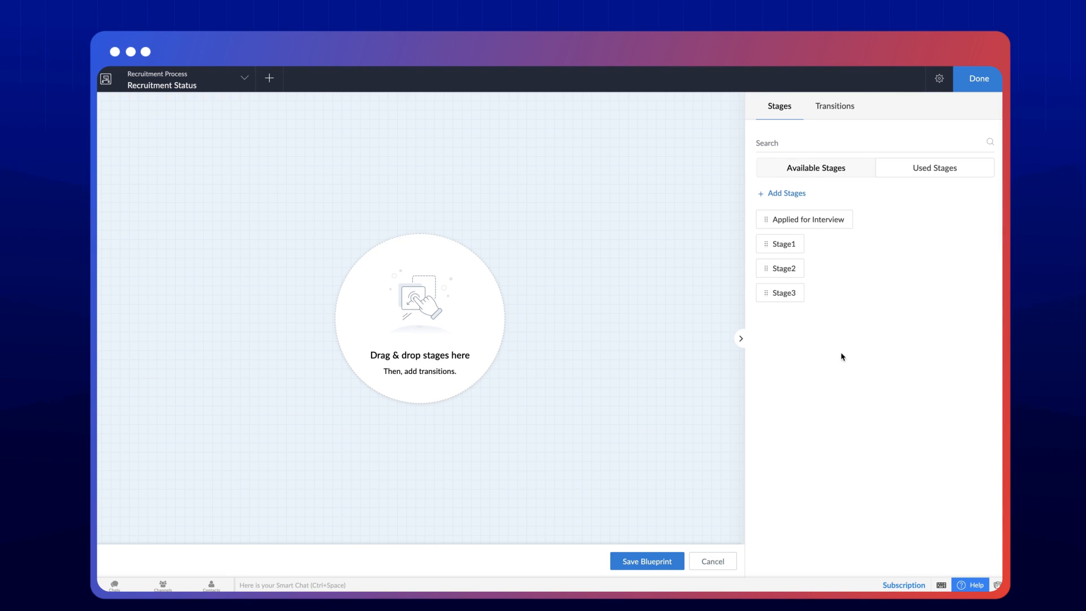
Add the Application stages and the remaining recruitment stages through Rejected.
{"action": "left_click", "coordinate": [781, 193]}
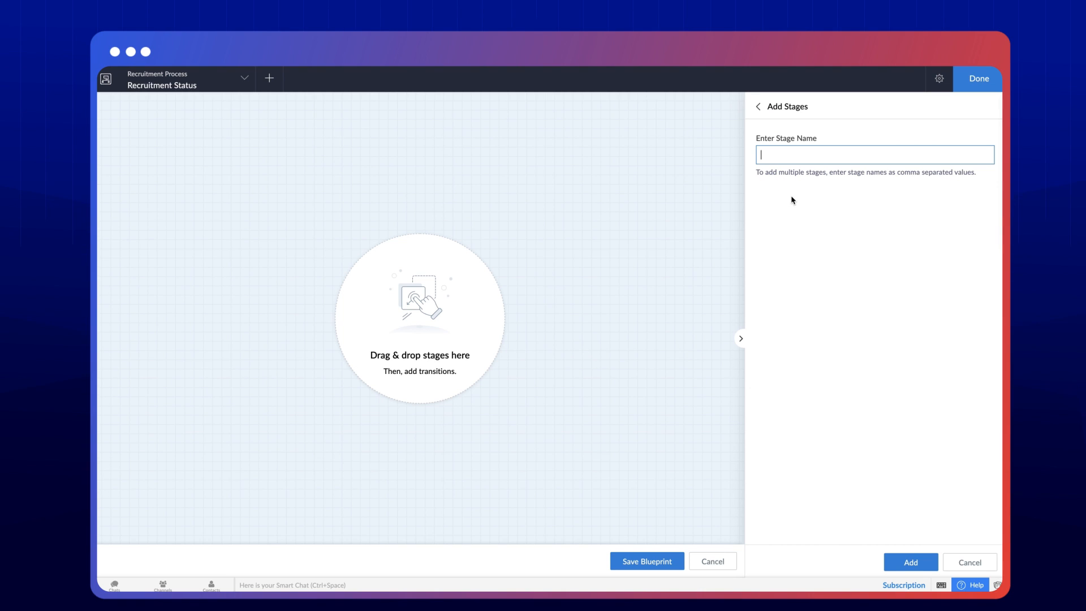
{"action": "type", "text": "Application"}
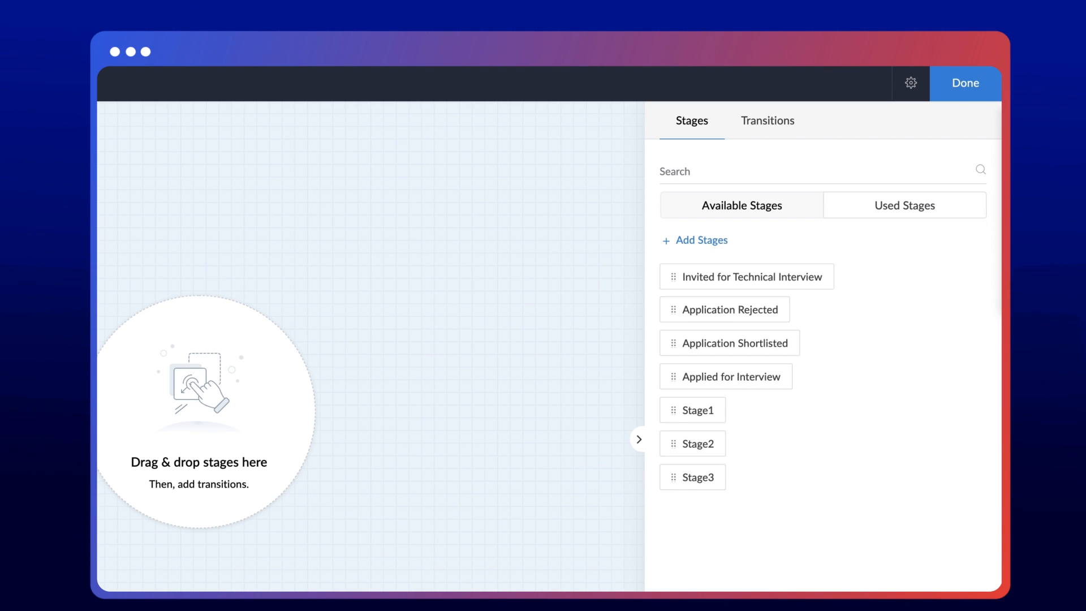
{"action": "left_click", "coordinate": [694, 240]}
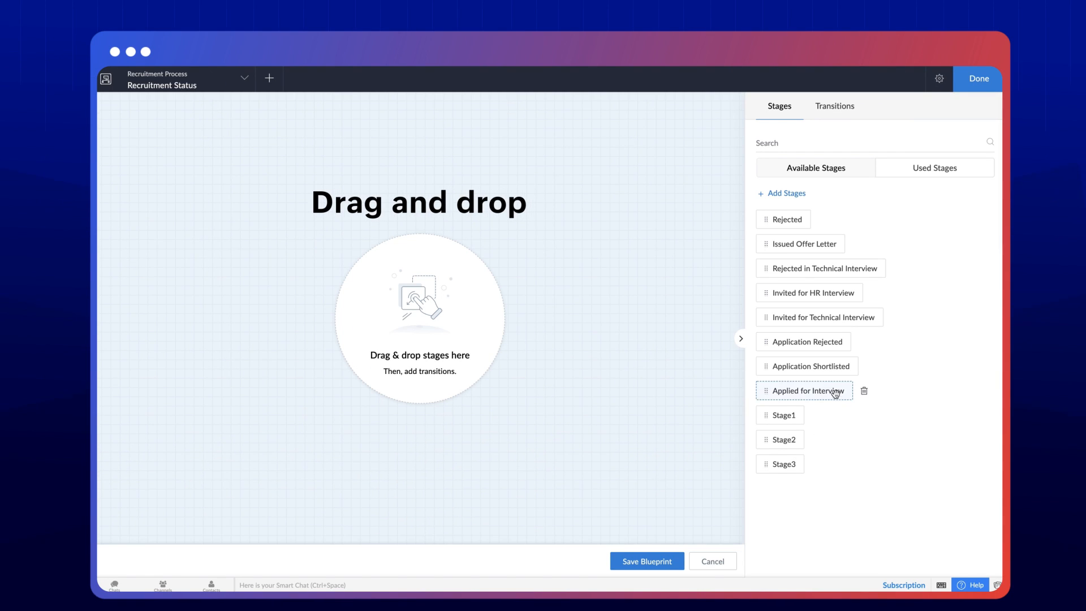
Place Applied for Interview after Start, with Application Shortlisted and Application Rejected beside it.
{"action": "left_click_drag", "start_coordinate": [805, 391], "coordinate": [426, 193]}
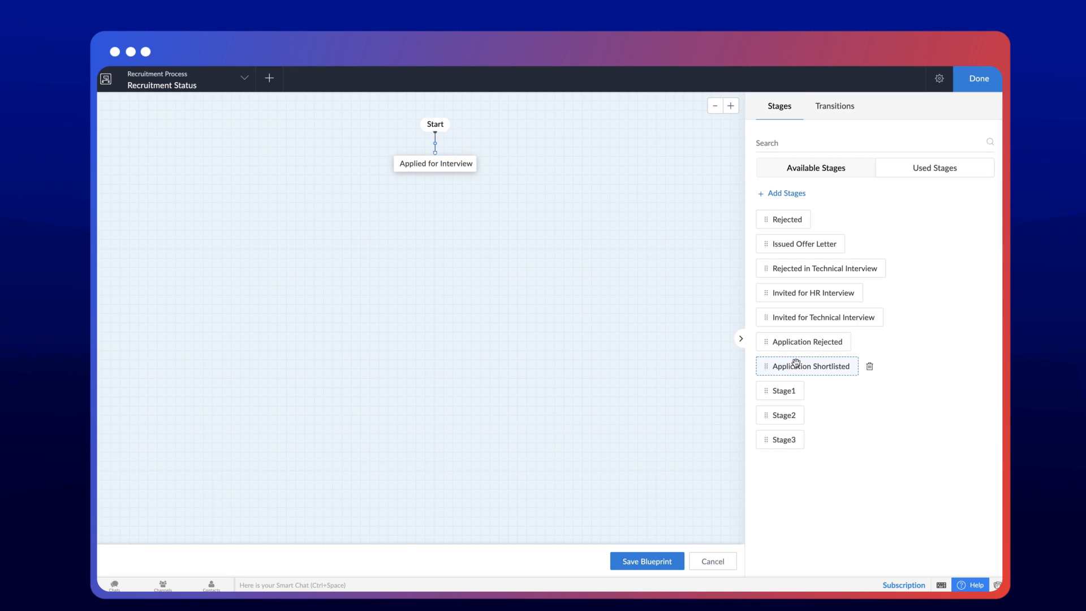
{"action": "left_click_drag", "start_coordinate": [806, 366], "coordinate": [332, 304]}
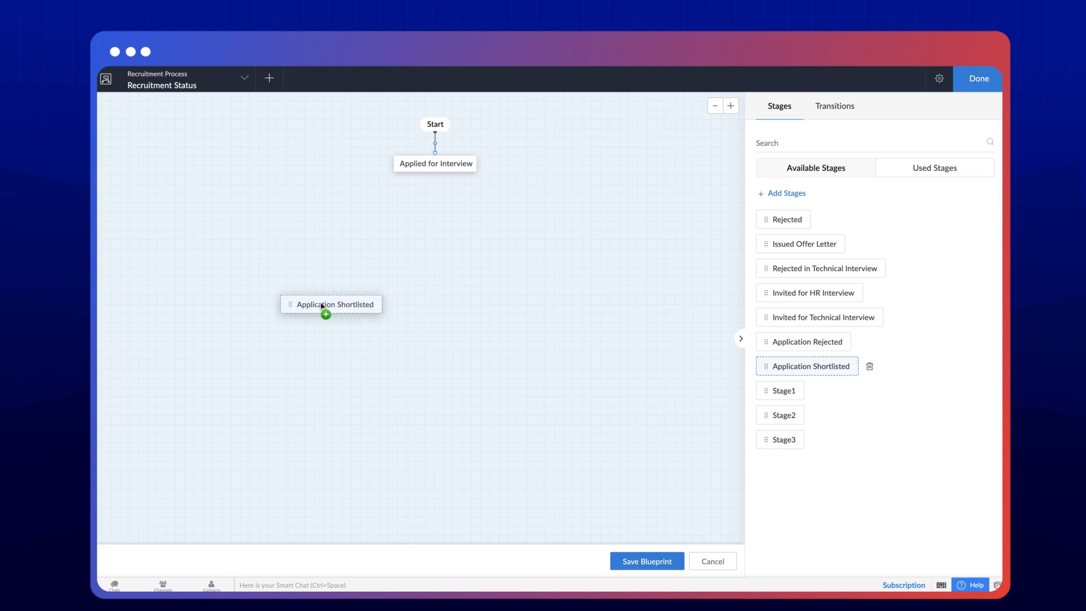
{"action": "left_click_drag", "start_coordinate": [807, 365], "coordinate": [310, 218]}
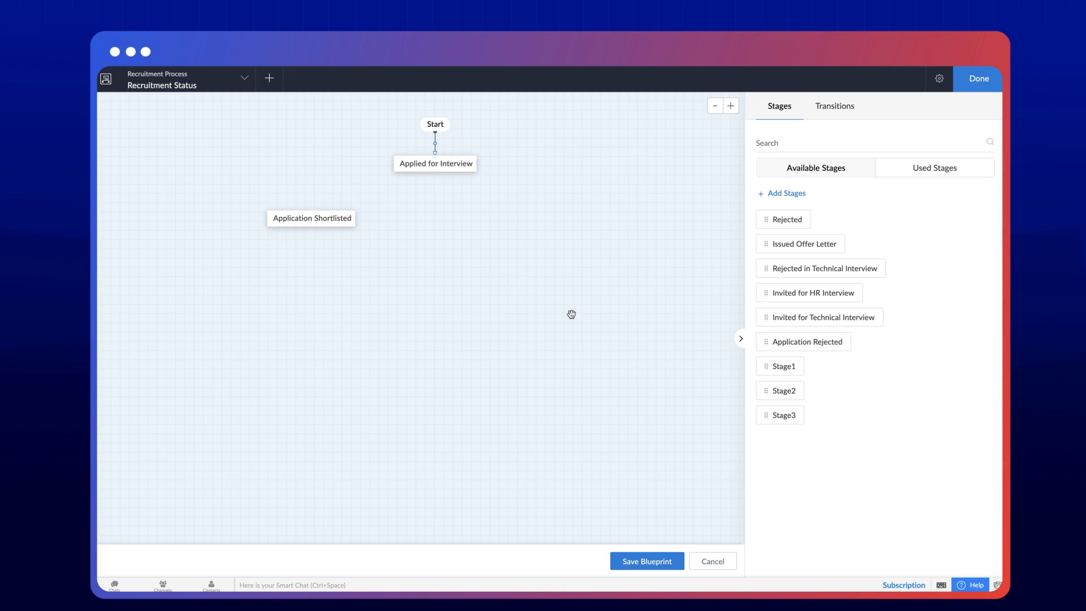
{"action": "left_click_drag", "start_coordinate": [807, 341], "coordinate": [558, 219]}
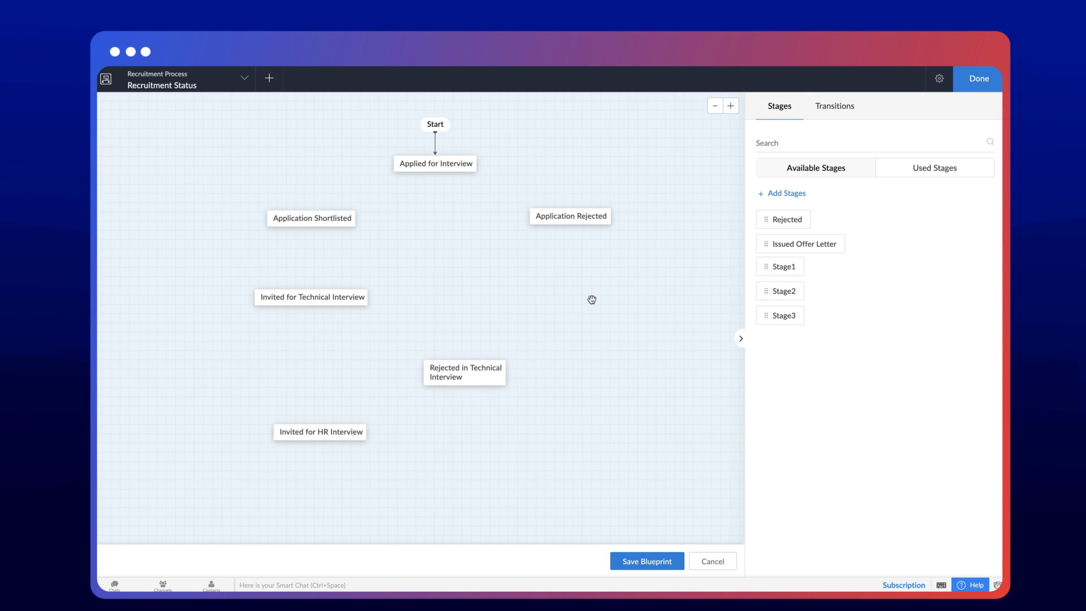
Place Issued Offer Letter and Rejected stages near the bottom of the canvas.
{"action": "left_click_drag", "start_coordinate": [799, 243], "coordinate": [218, 500]}
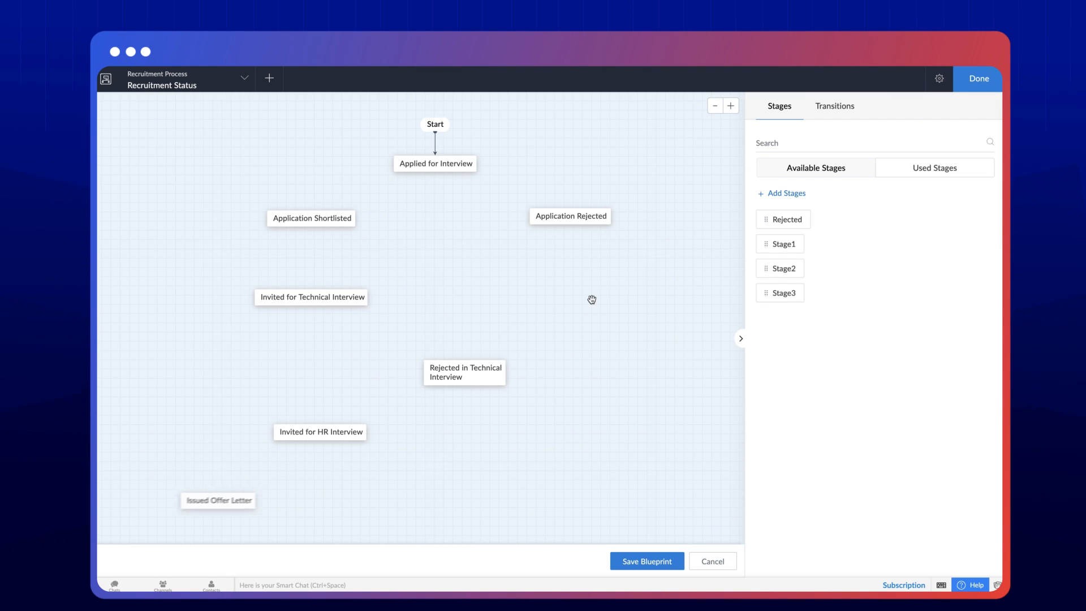
{"action": "left_click_drag", "start_coordinate": [788, 219], "coordinate": [476, 491]}
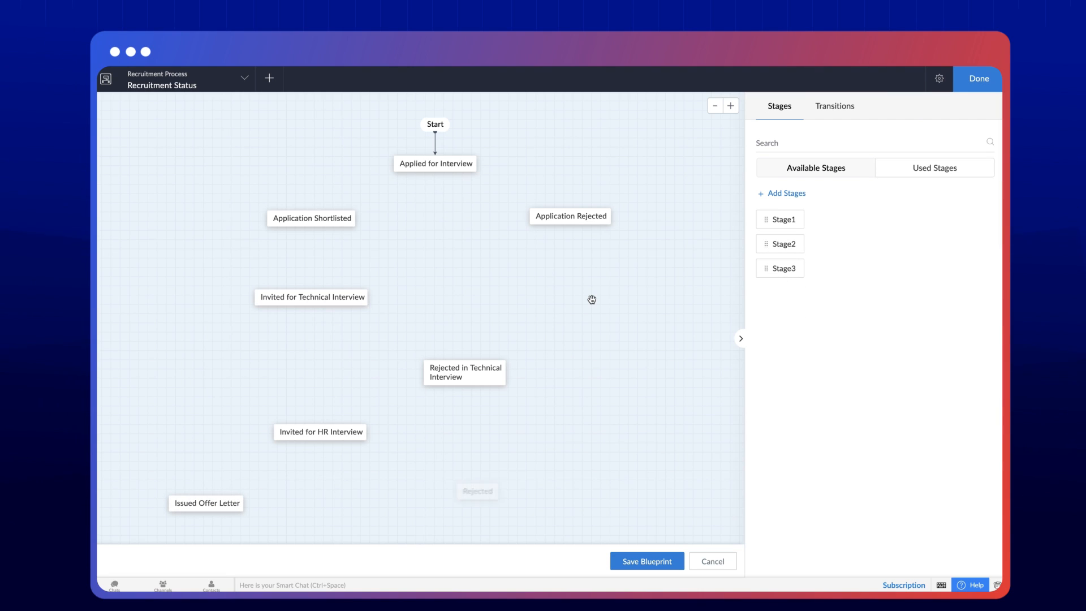
{"action": "left_click_drag", "start_coordinate": [476, 490], "coordinate": [429, 507]}
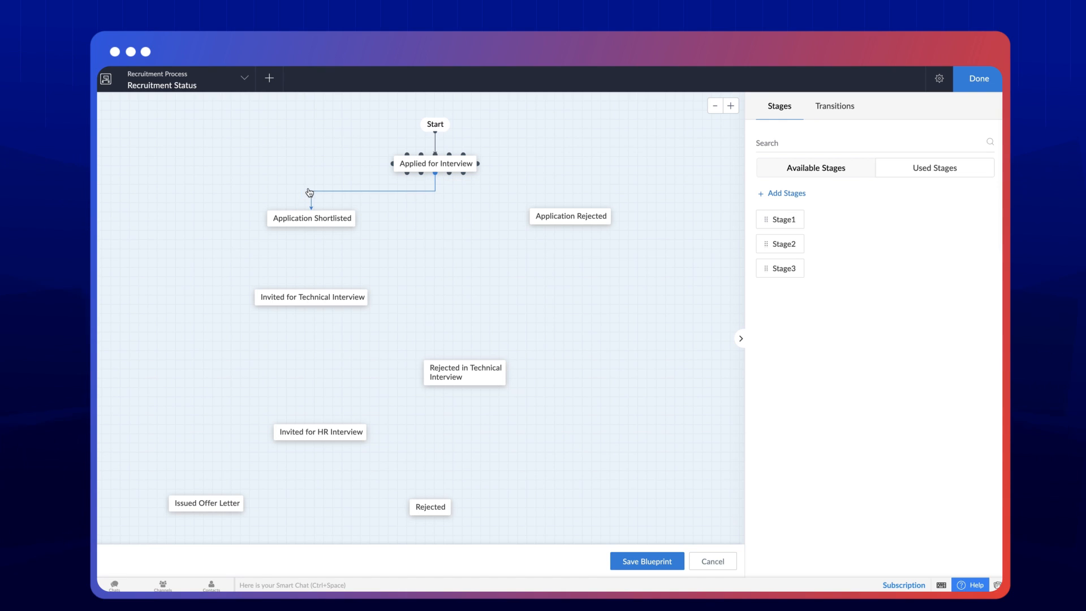
Connect Applied for Interview to Application Shortlisted with a 'Reviewed and accepted' transition.
{"action": "left_click", "coordinate": [372, 191]}
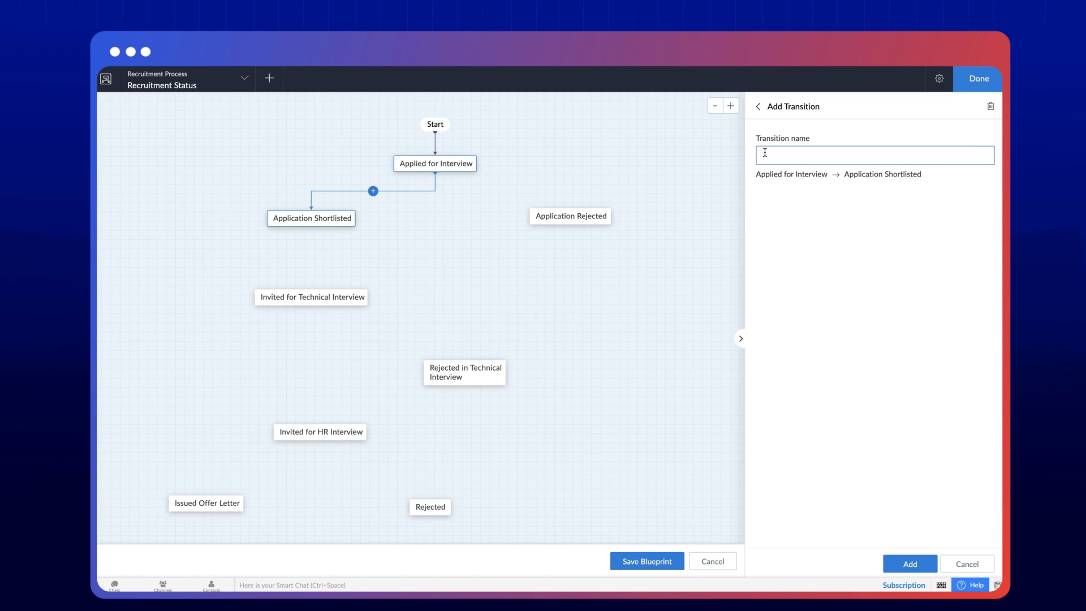
{"action": "type", "text": "R"}
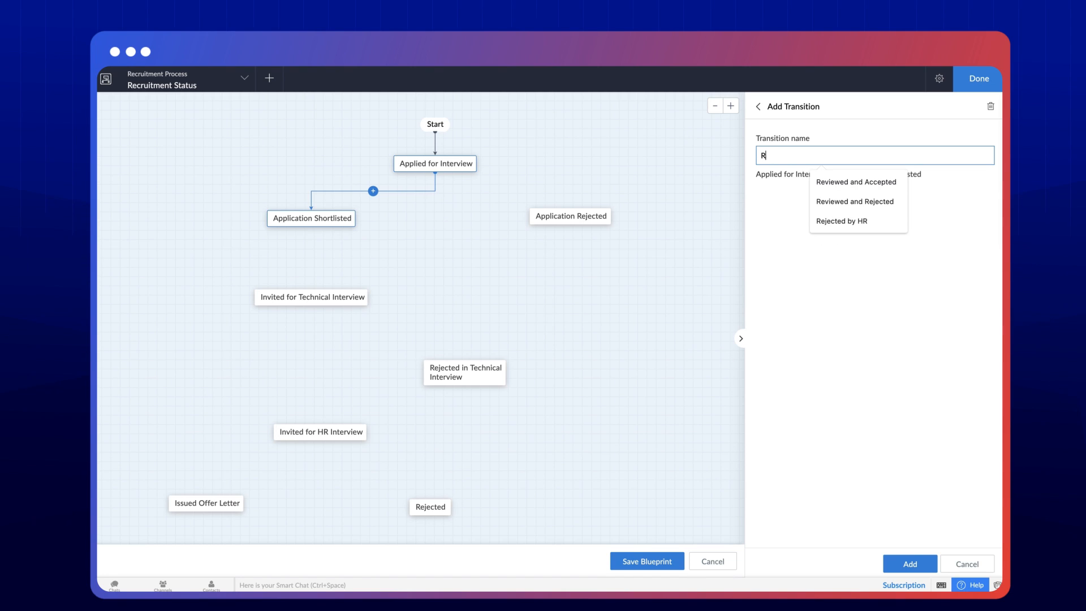
{"action": "type", "text": "Reviewed and accepte"}
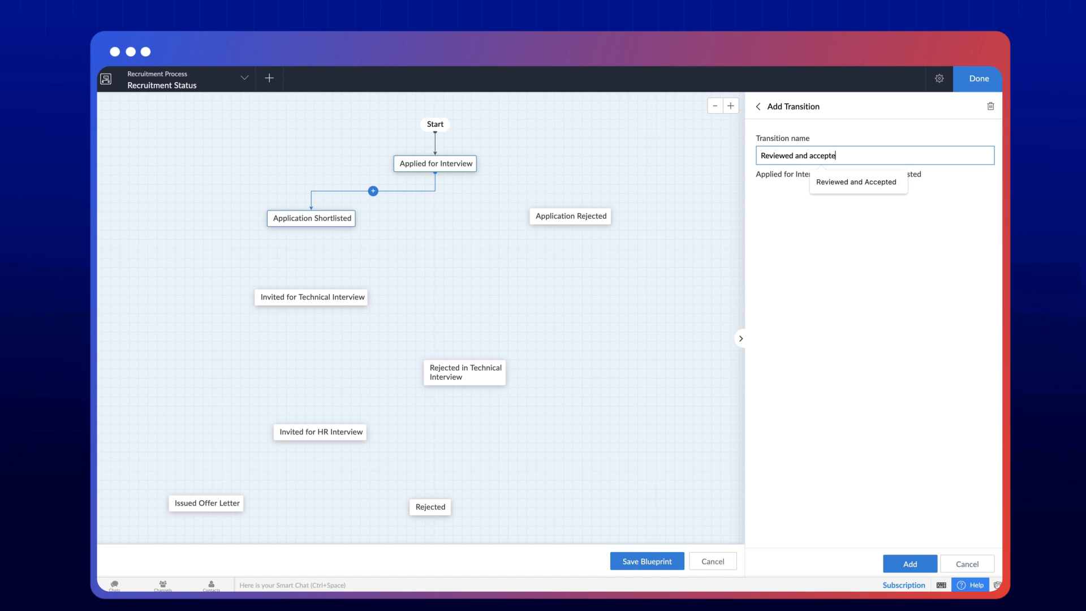
{"action": "left_click", "coordinate": [910, 564]}
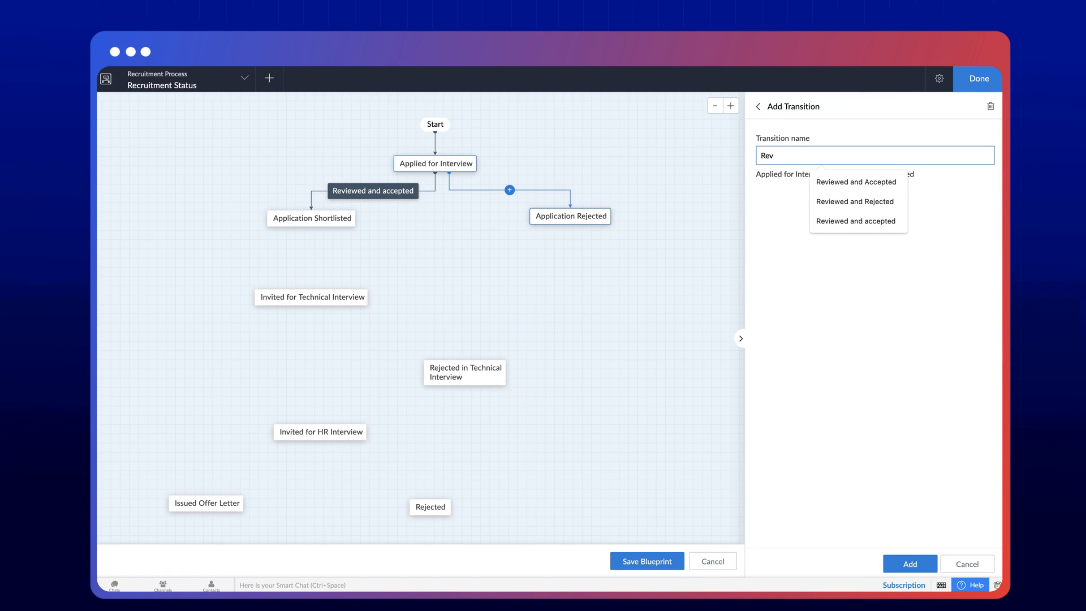
Name the Reviewed and Rejected transition, link the remaining stages, and save the blueprint.
{"action": "type", "text": "Reviewed and"}
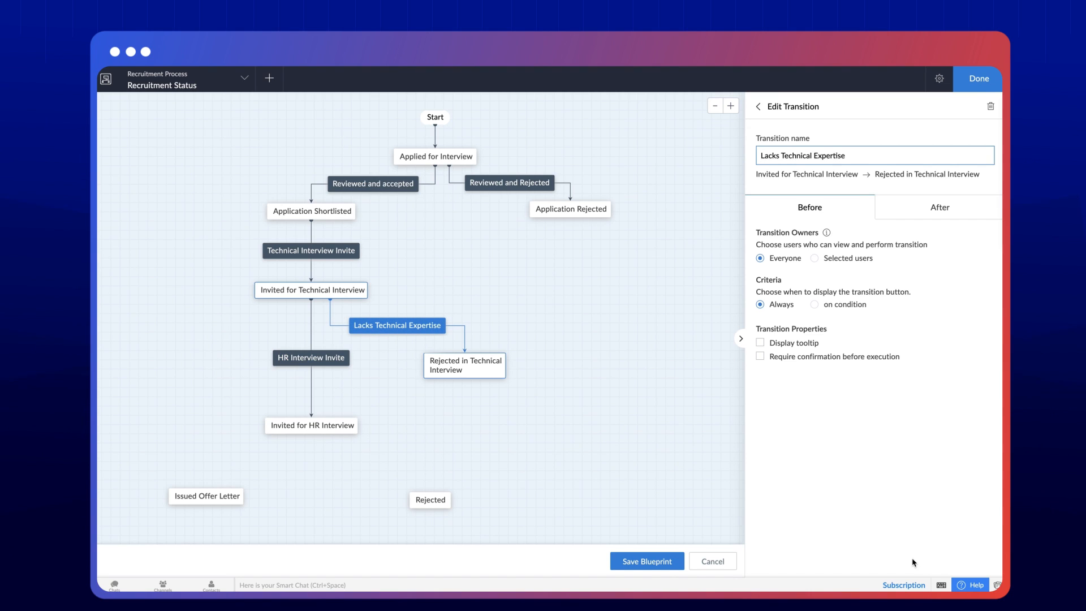
{"action": "left_click", "coordinate": [258, 461]}
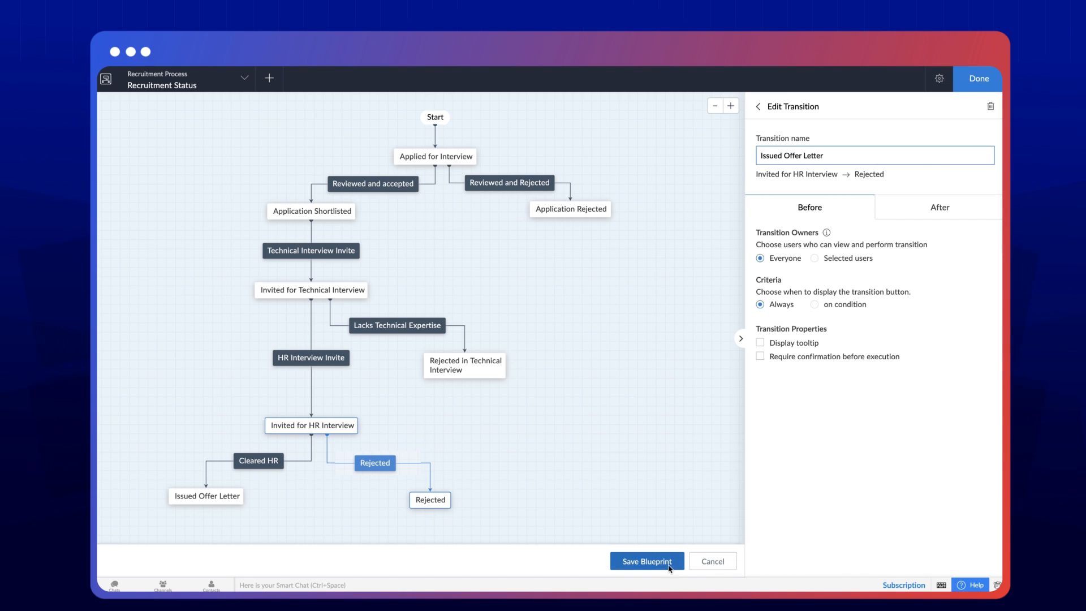
{"action": "left_click", "coordinate": [646, 562]}
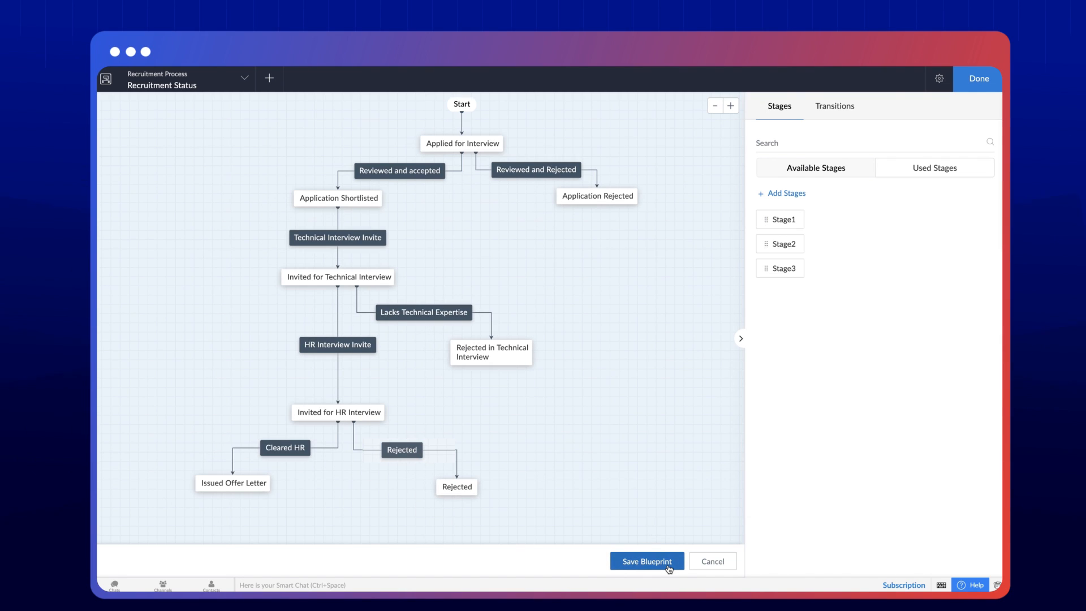
Check the Rejected stage, then finish the blueprint with Done to reach the live app.
{"action": "left_click", "coordinate": [455, 486]}
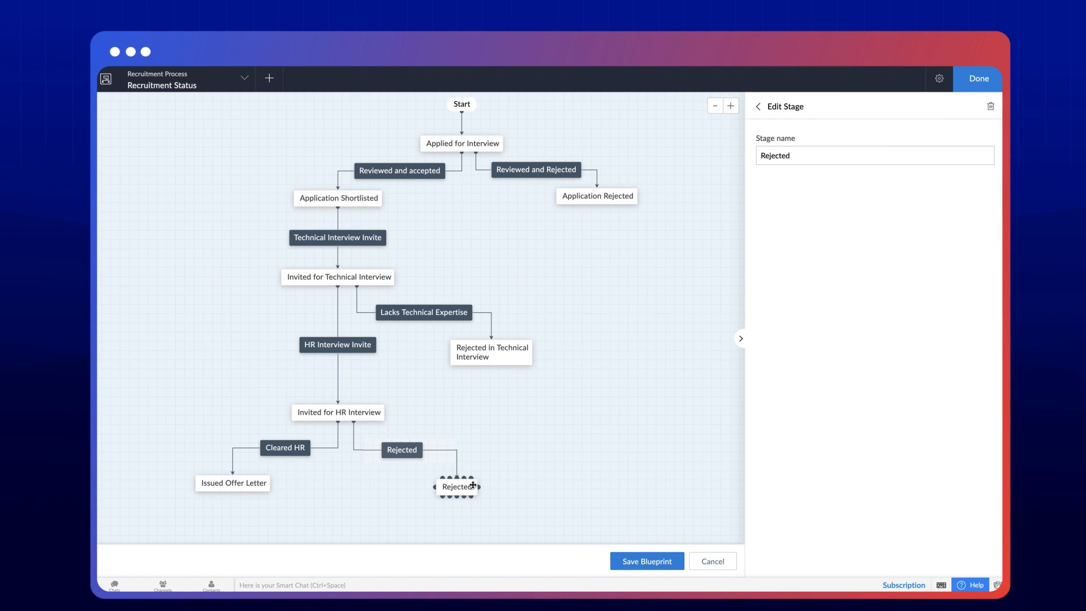
{"action": "left_click", "coordinate": [872, 155]}
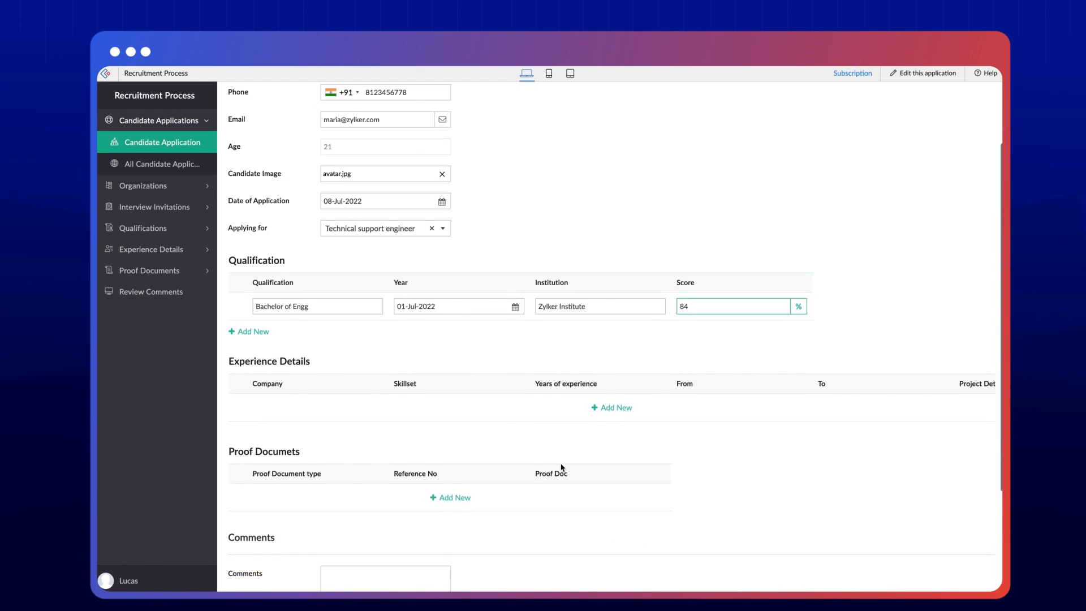
Submit Maria's candidate application and view it in the All Candidate Applications report.
{"action": "scroll", "scroll_direction": "down", "scroll_amount": 3}
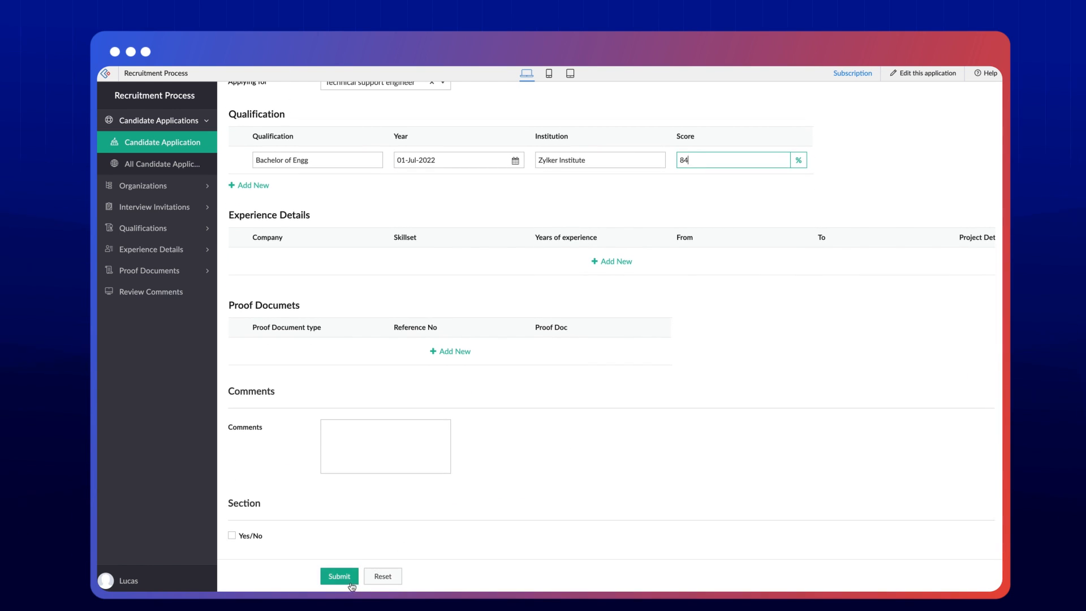
{"action": "left_click", "coordinate": [338, 576]}
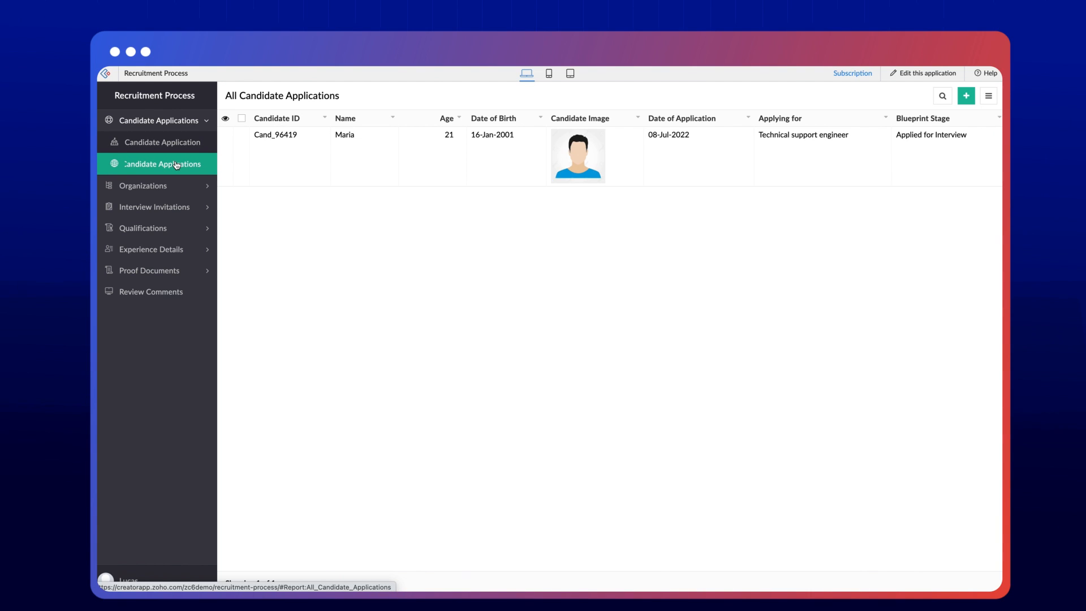
{"action": "left_click", "coordinate": [166, 162]}
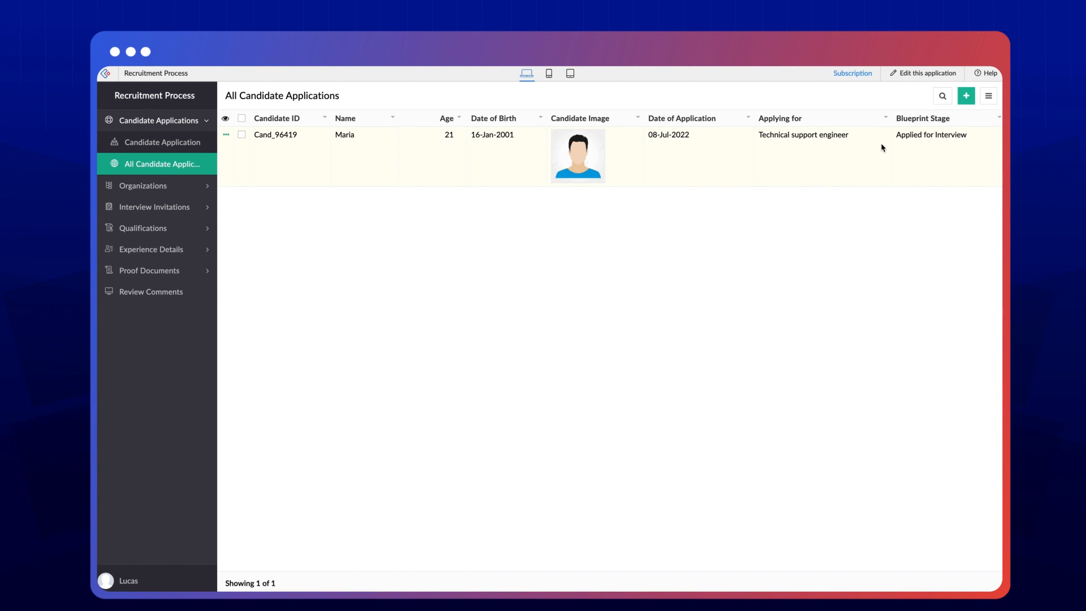
{"action": "mouse_move", "coordinate": [924, 140]}
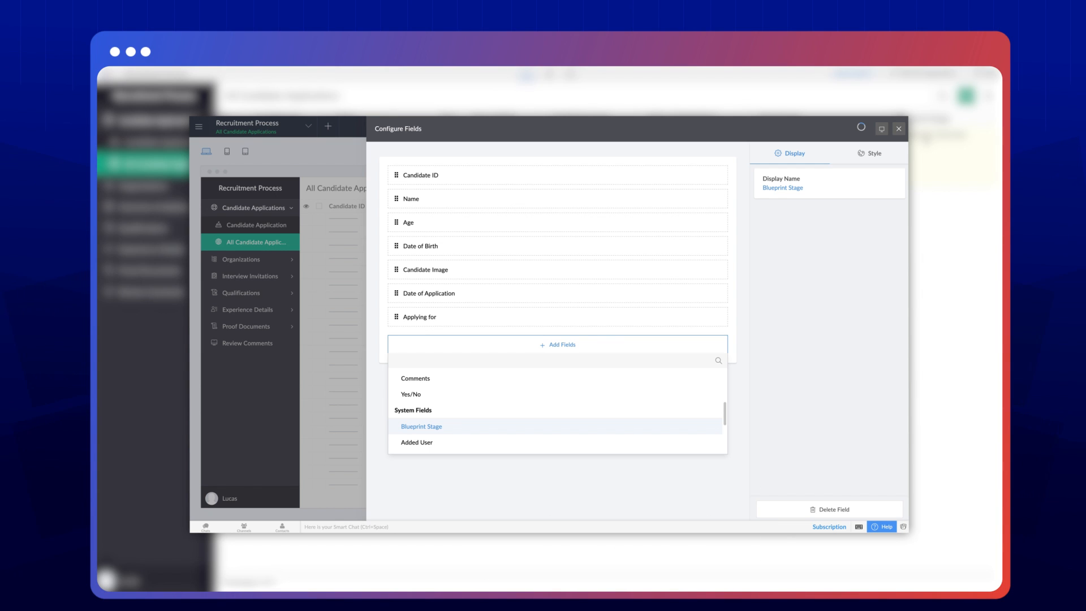
Add Blueprint Stage from System Fields as a report column via Configure Fields.
{"action": "left_click", "coordinate": [899, 128]}
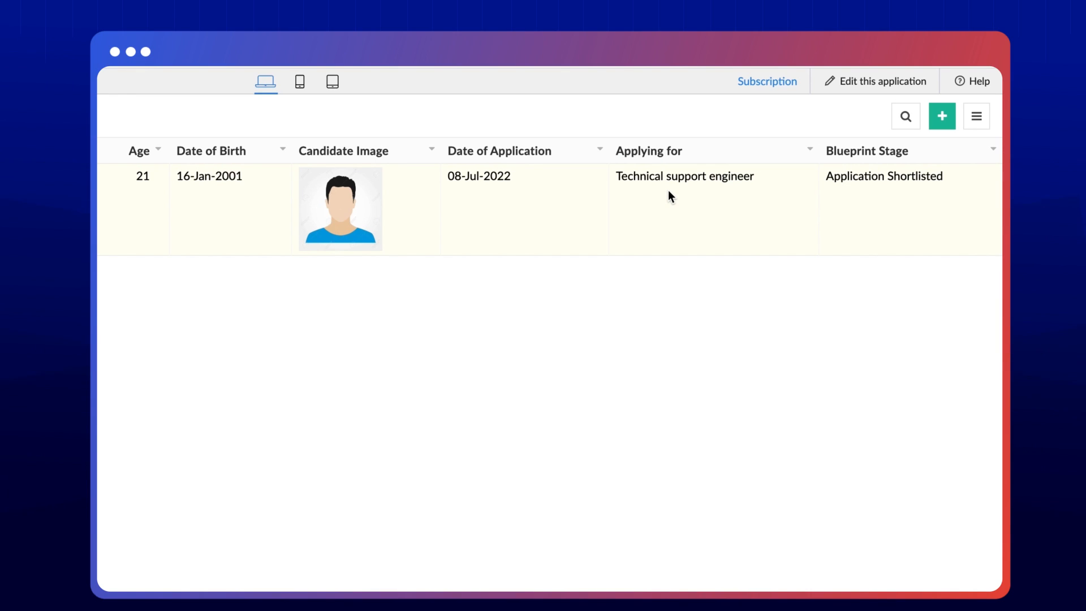
{"action": "mouse_move", "coordinate": [797, 181]}
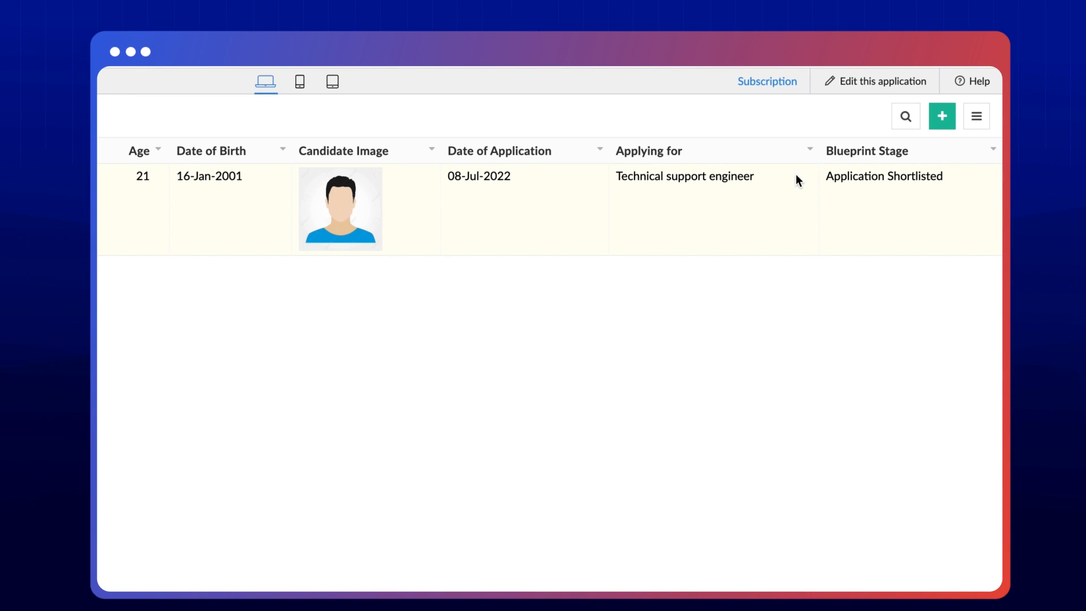
{"action": "mouse_move", "coordinate": [862, 184]}
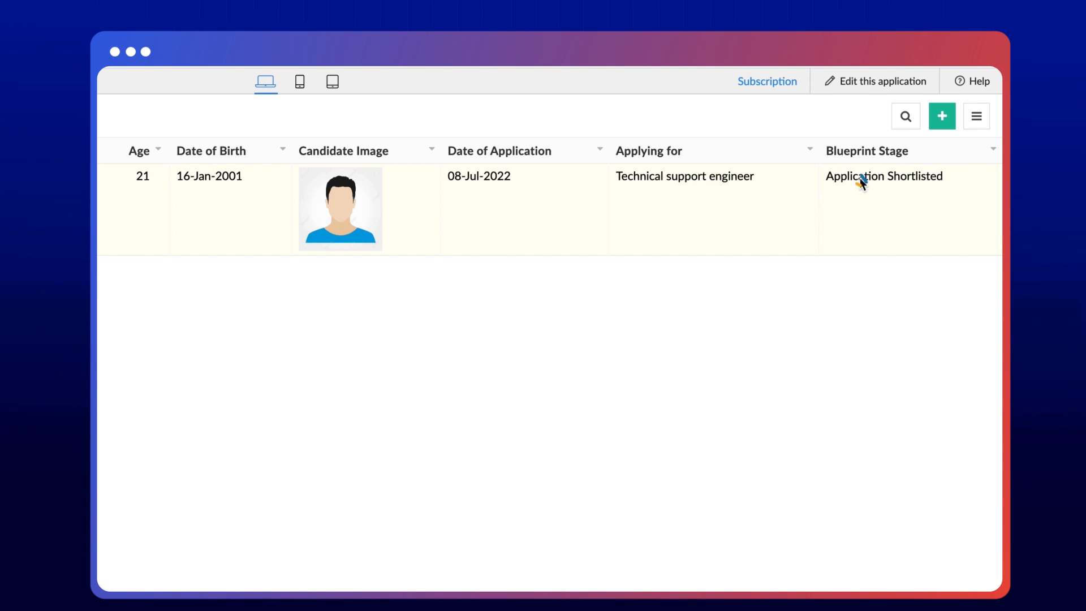